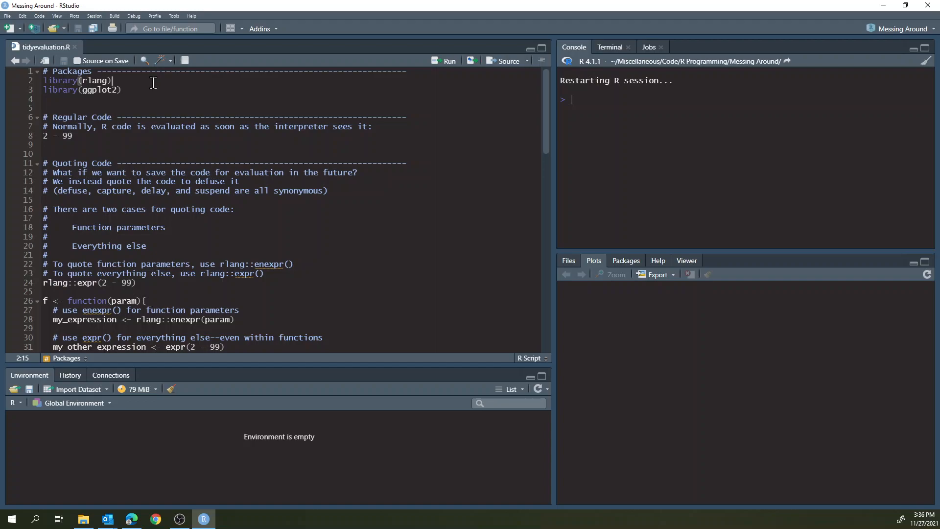
- Run the rlang/ggplot2 library lines and the definition of function g(df, x, y, geom)
left_click(445, 60)
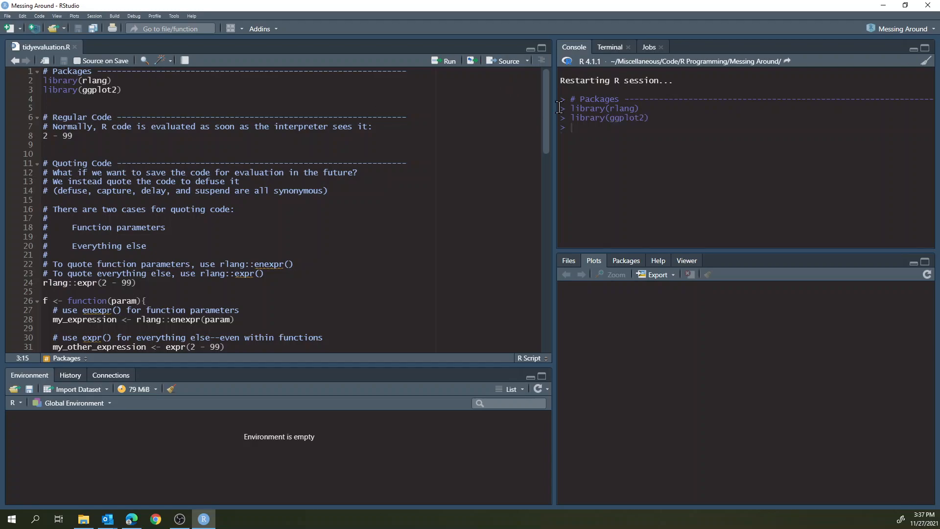
scroll("down", 3)
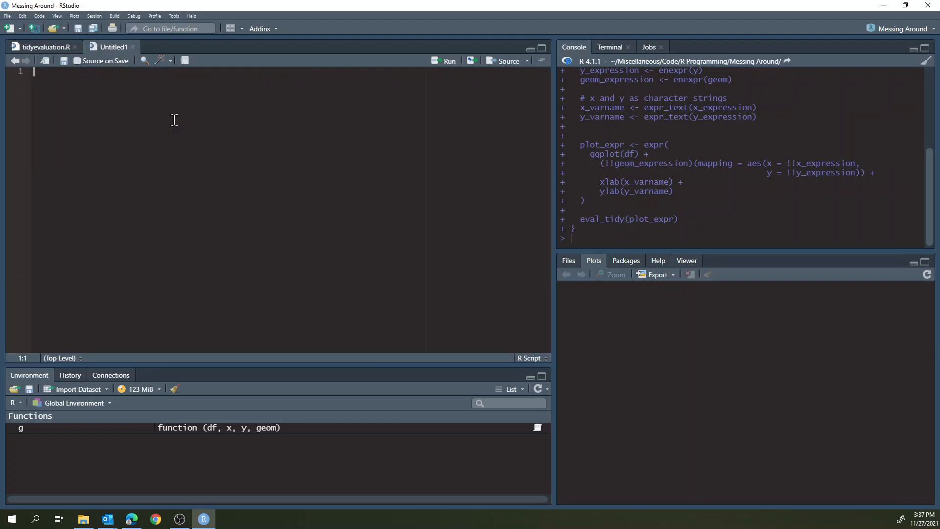
- Write ggplot(iris) + geom_point with aes(x = Sepal.Length, y = Sepal.Width)
type("ggplot(")
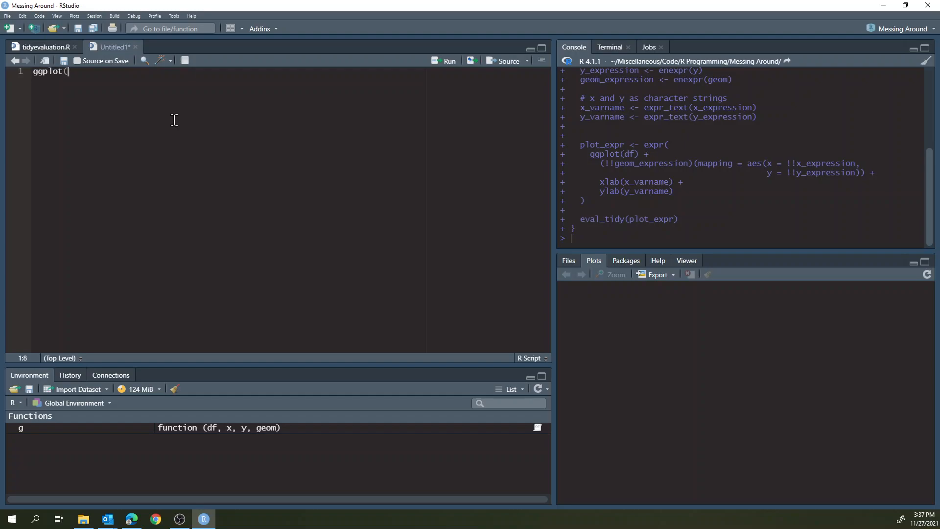
type("iris) +")
type("geom_point(m")
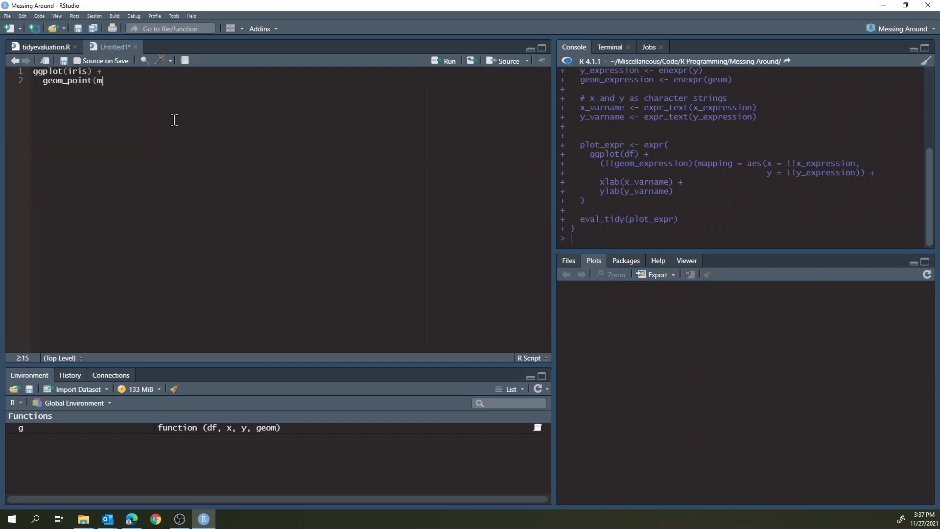
type("apping = aes")
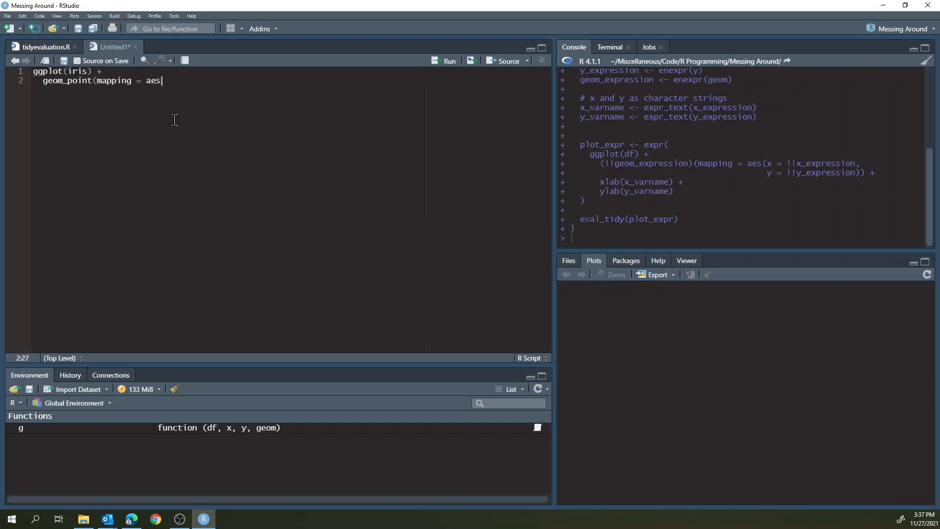
type("(x = Sep")
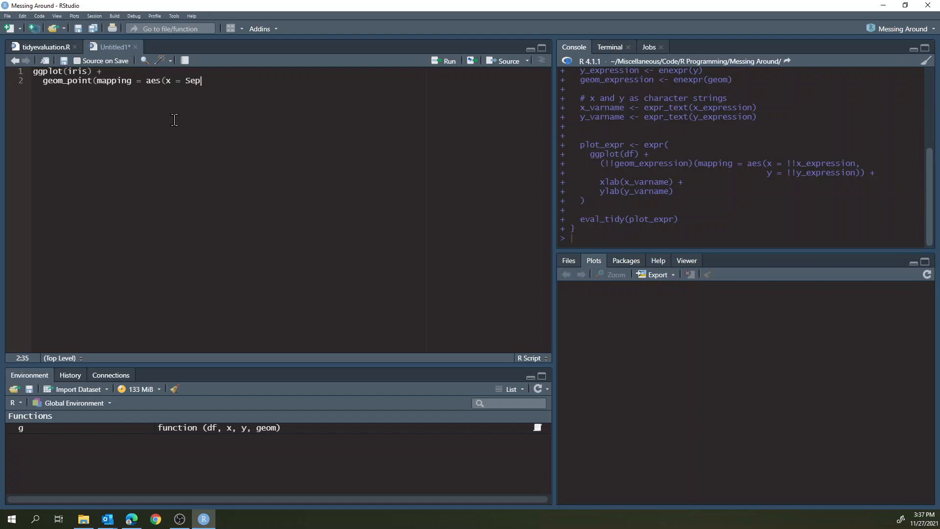
type("al.Length")
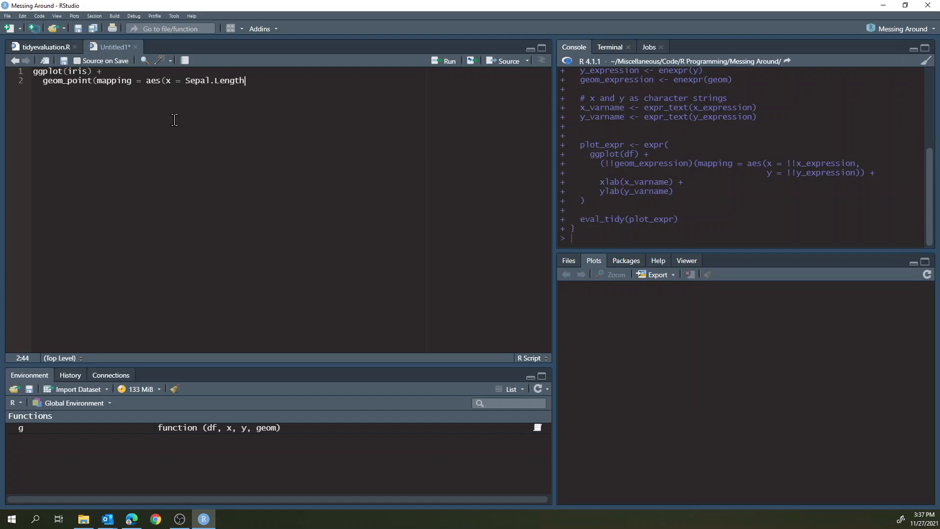
type(", y = Sepal.Wdith")
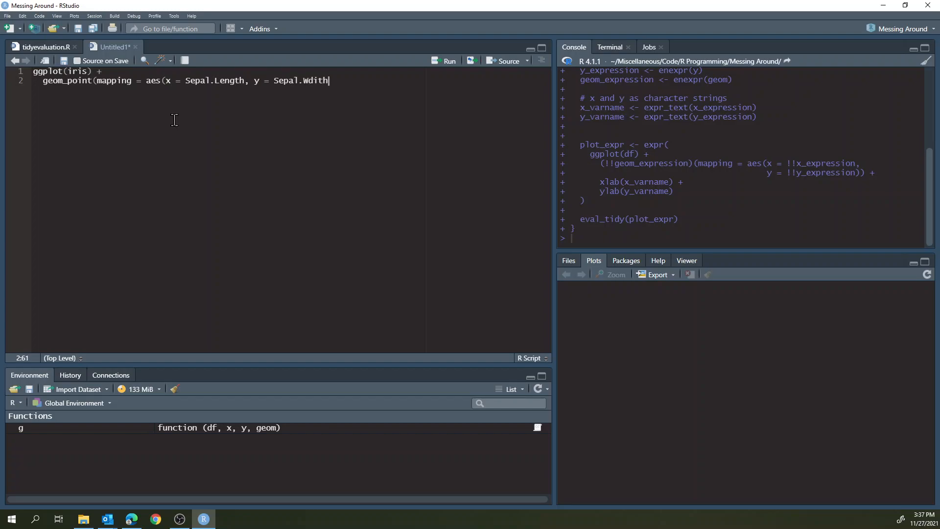
key("Backspace")
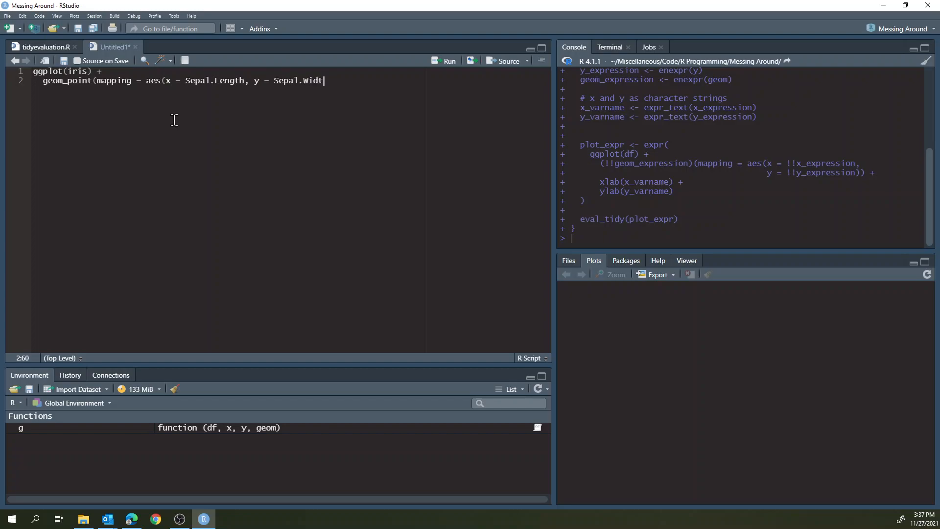
type("h)) +")
type("ggtitle('H")
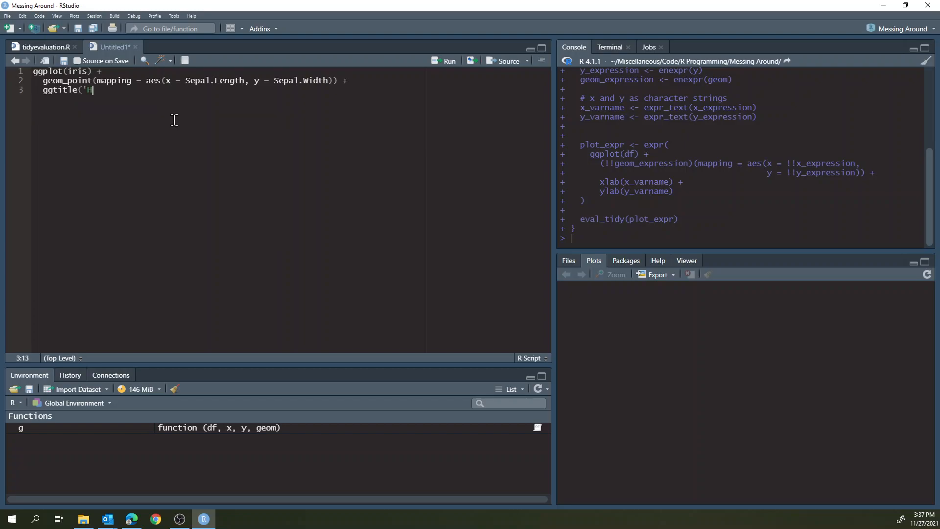
- Add ggtitle("Hooray"), xlab("xlab here") and ylab("ylab here") to the plot code
type("\"")
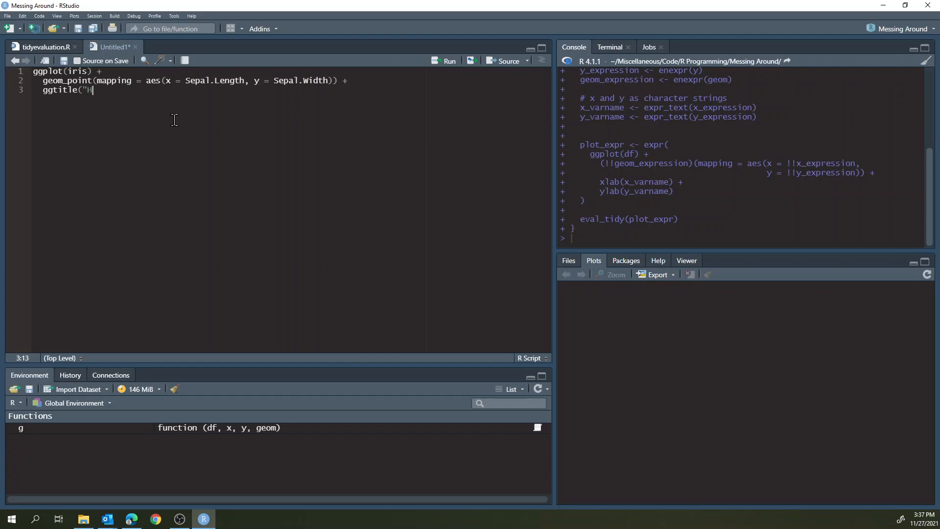
type("ooray\") +")
type("xlab")
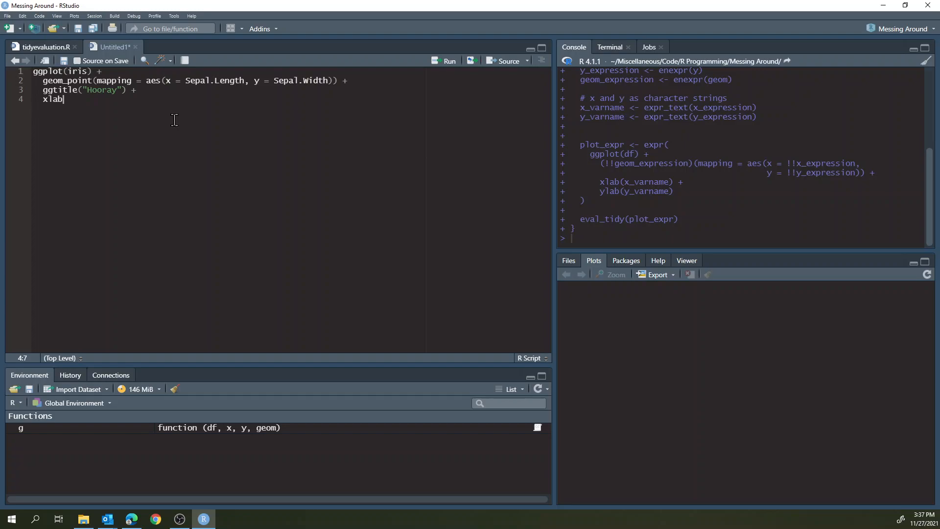
type("(\"x")
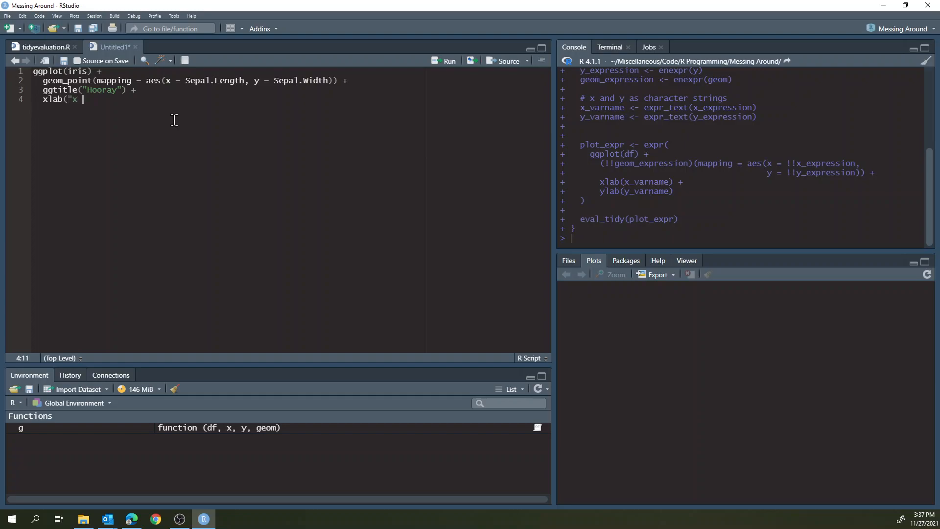
type("lab here\"")
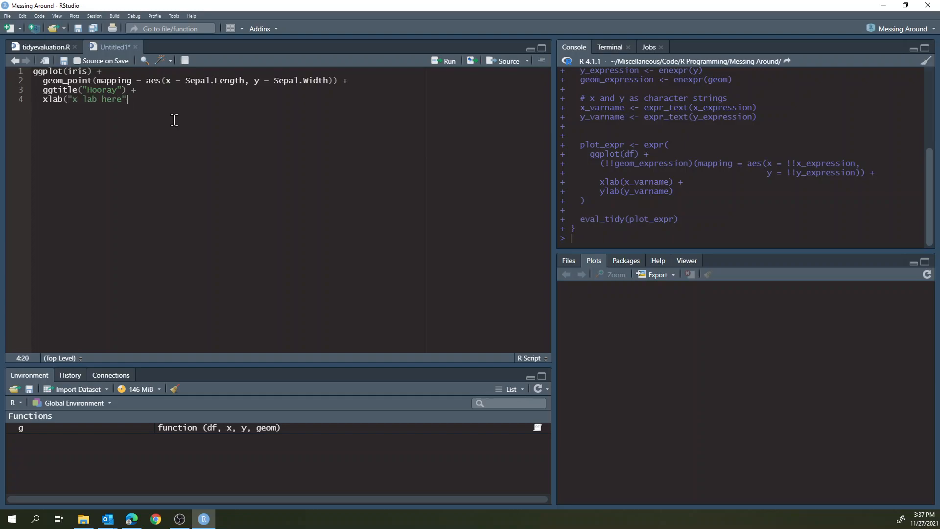
type("u")
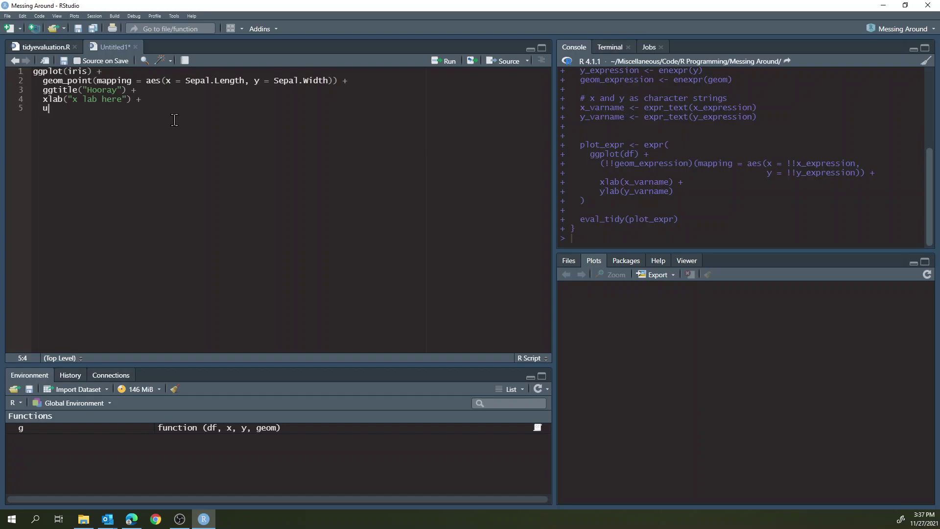
type("ylab(\"y lab")
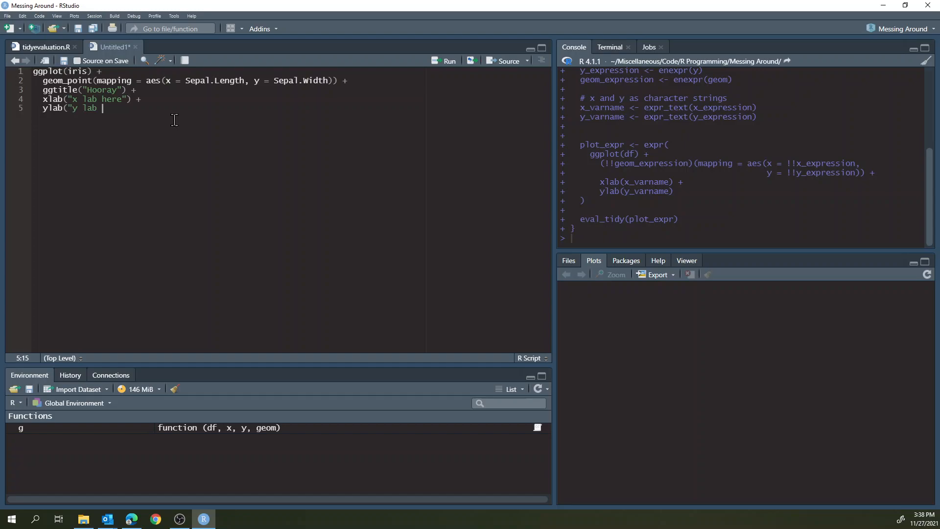
type("here\") +")
type("theme_classic()")
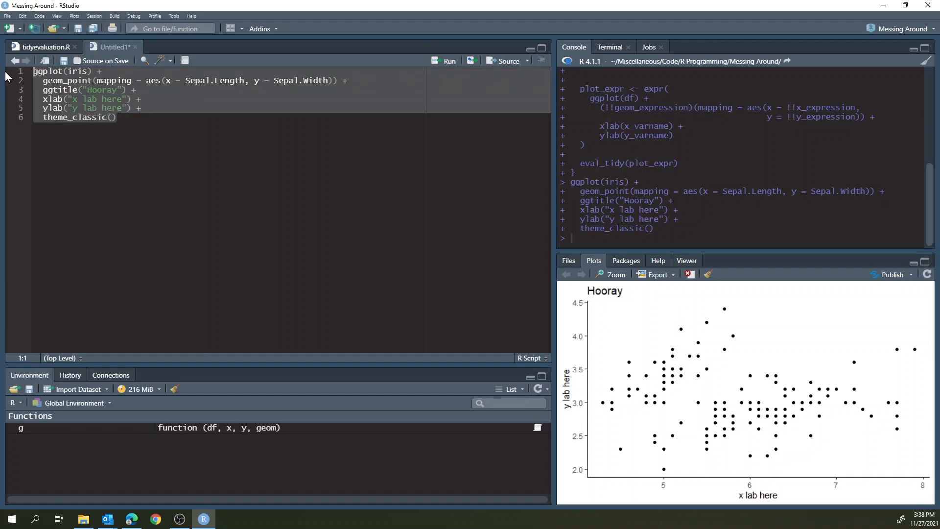
mouse_move(27, 83)
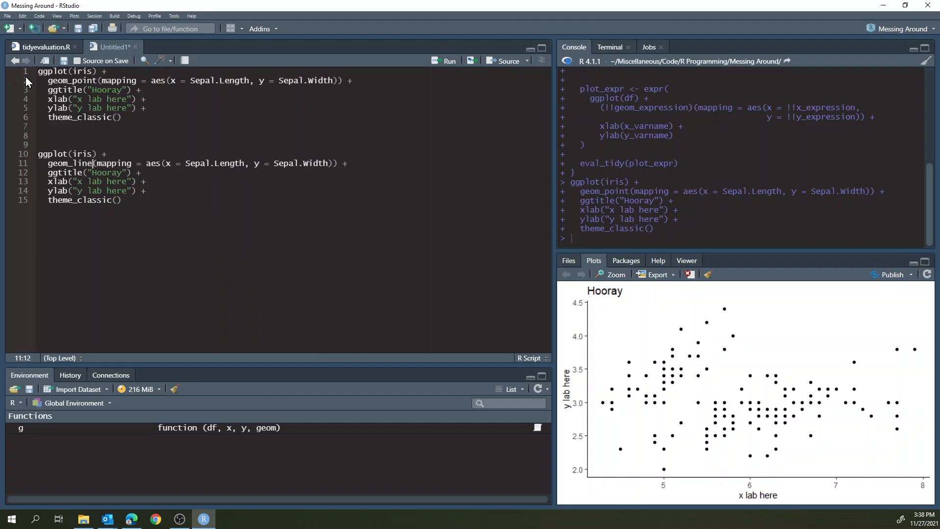
- Run the geom_line copy of the Hooray plot code, drawing Sepal.Width vs Sepal.Length as lines
left_click(445, 61)
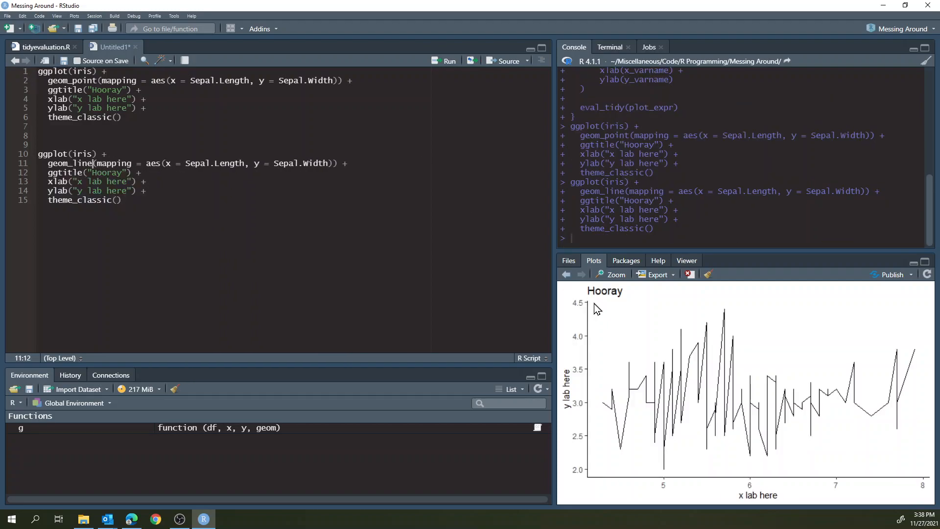
left_click(566, 274)
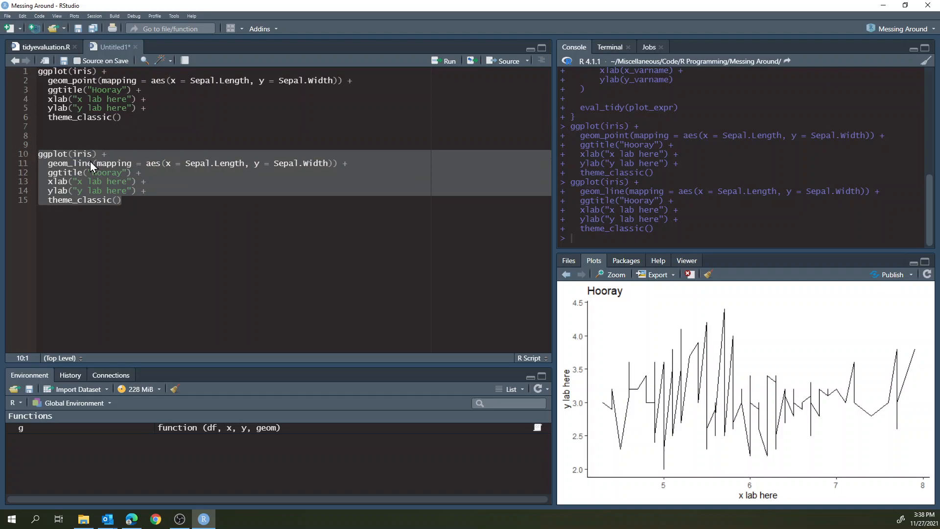
left_click(73, 163)
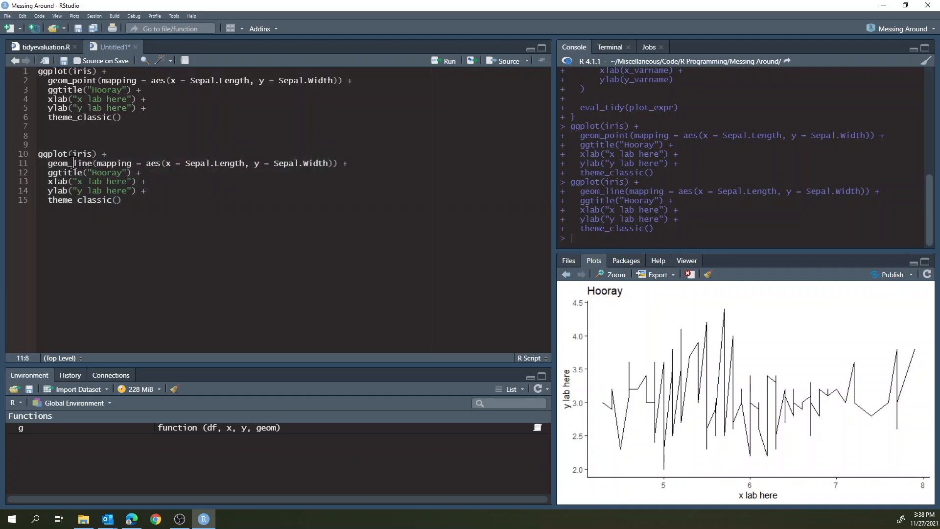
left_click(115, 143)
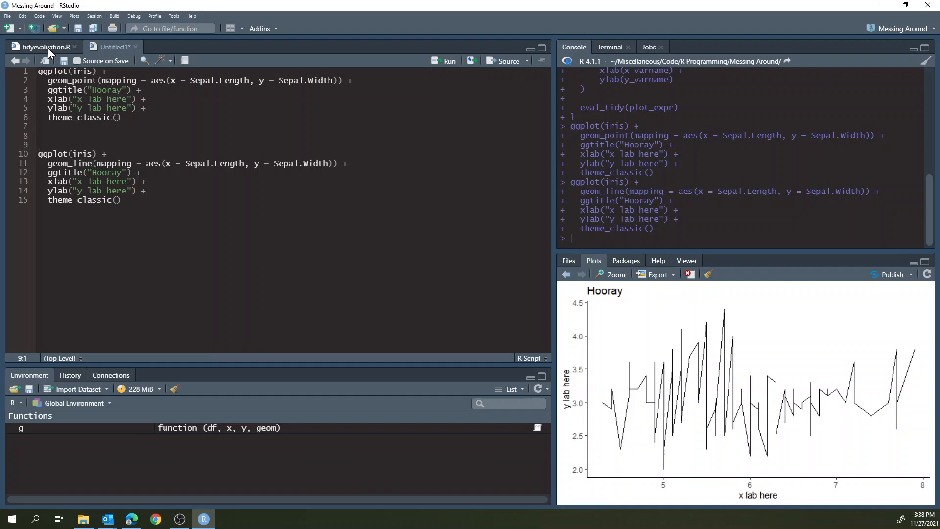
- Add a new g(df = iris, x = Sepal.Length, y = Sepal.Width, geom = geom_point) call below the existing one
scroll("down", 3)
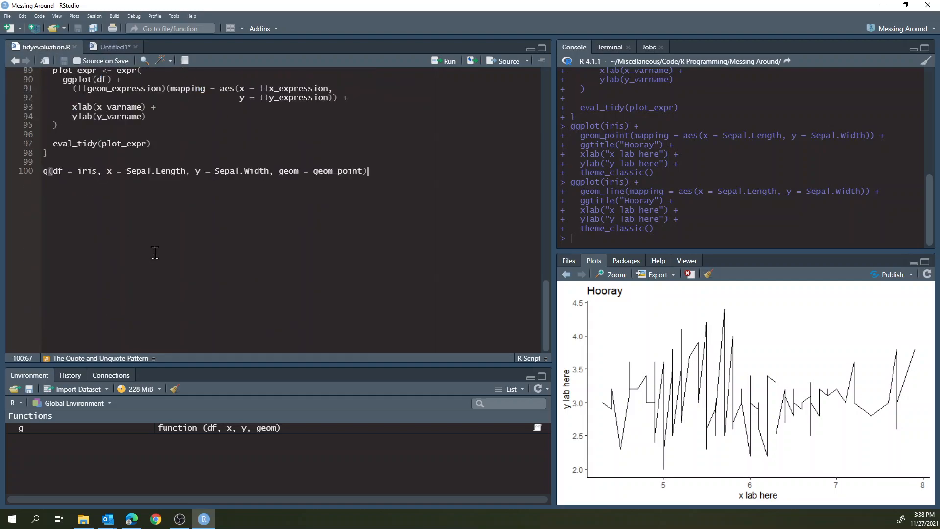
scroll("up", 3)
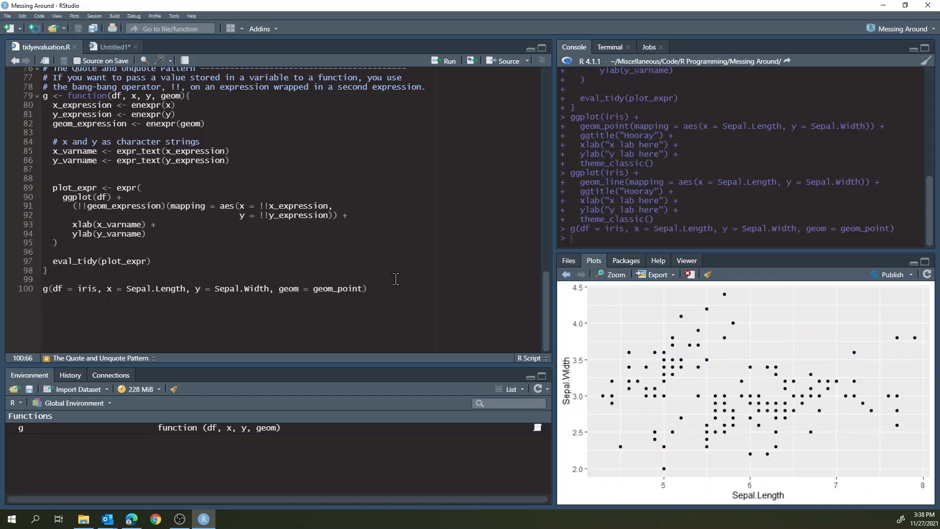
mouse_move(486, 287)
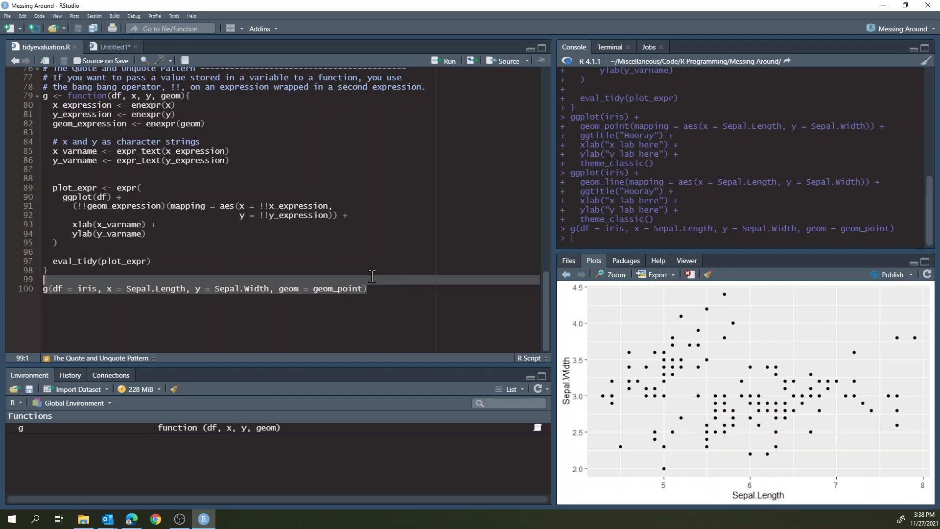
key("Return")
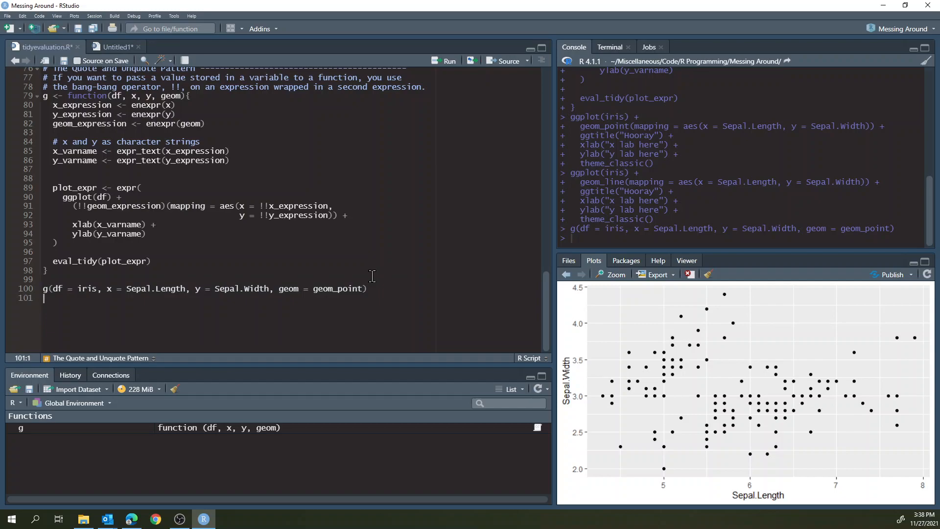
type("g(df = iris, x = Sepal.Length, y = Sepal.Width, geom = geom_point)")
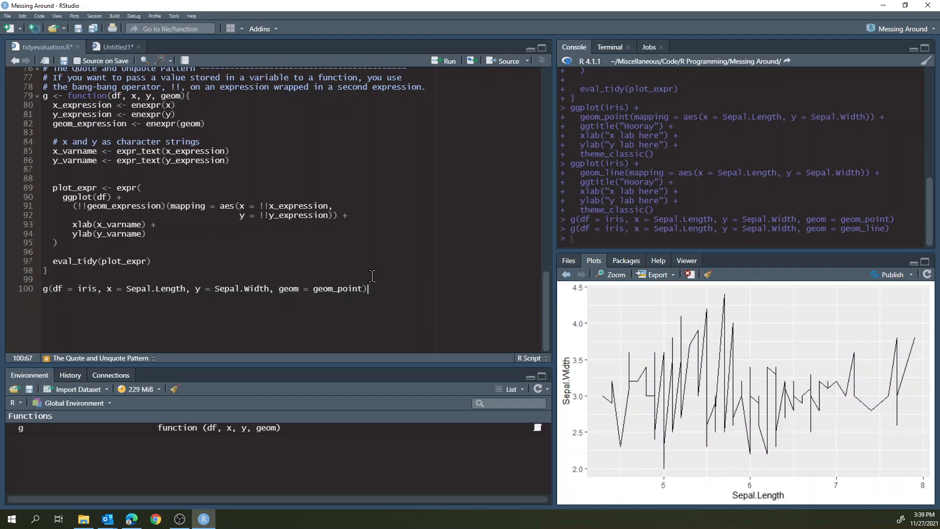
mouse_move(339, 258)
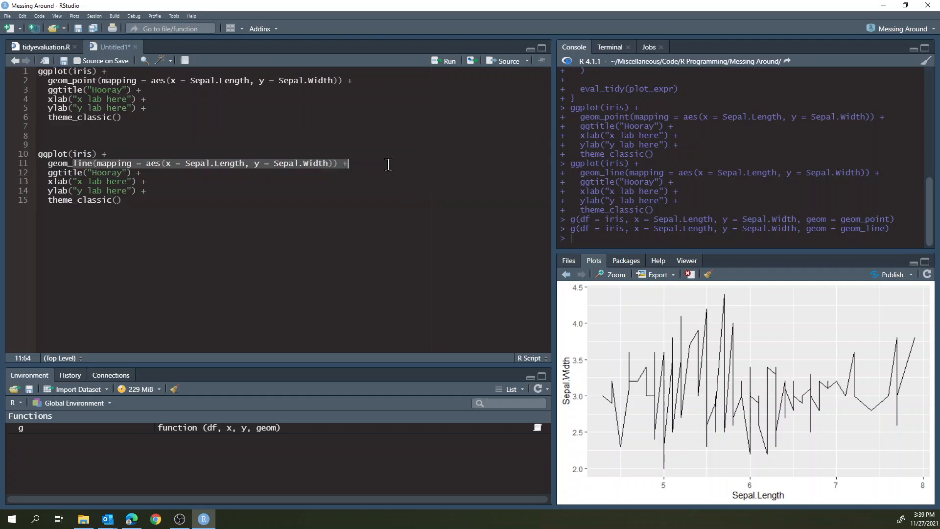
- Switch to tidyevaluation.R and scroll back up to its package-loading section
left_click(124, 200)
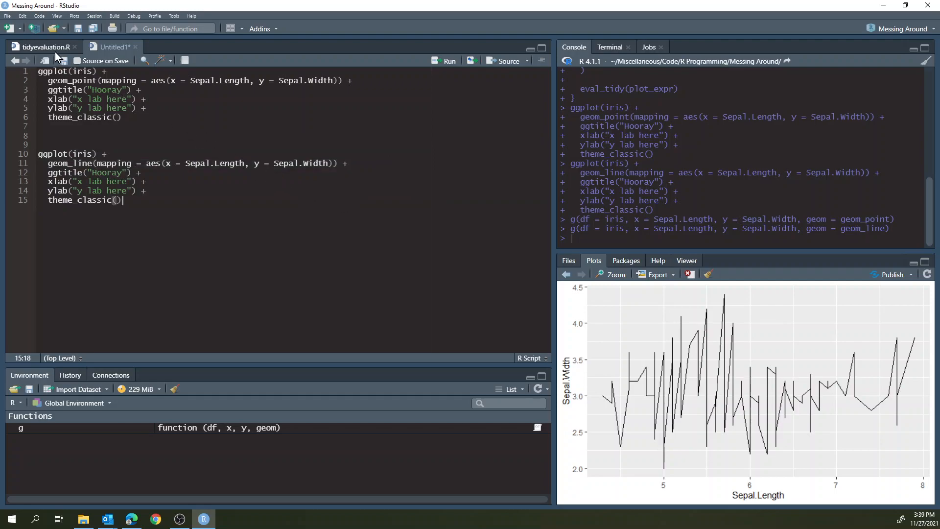
scroll("down", 3)
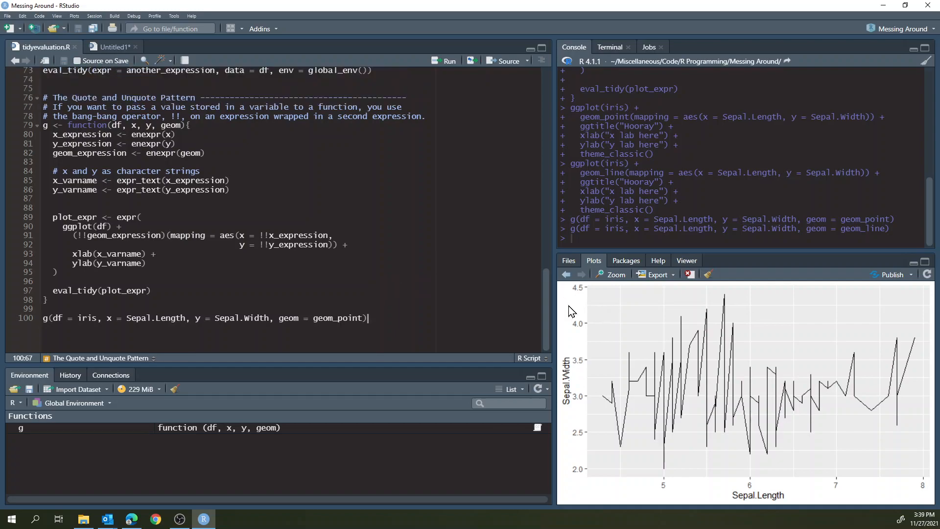
scroll("up", 3)
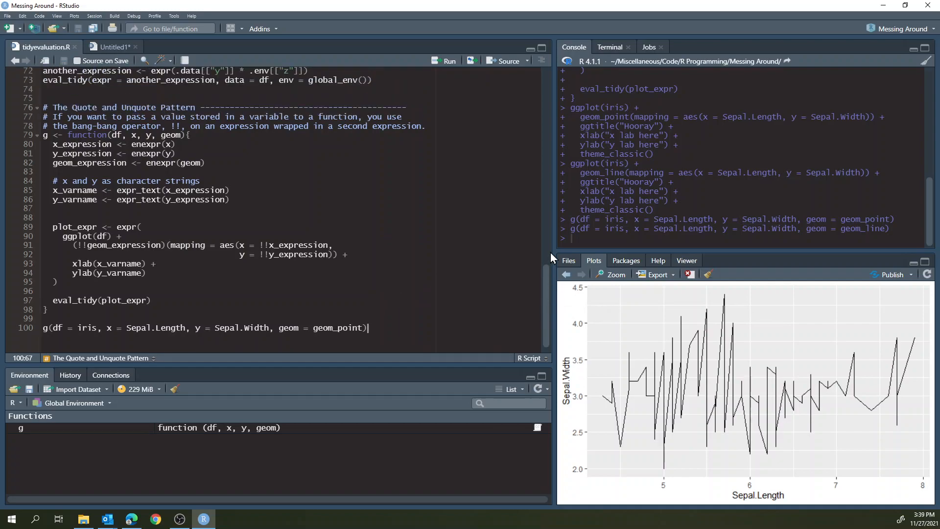
scroll("up", 3)
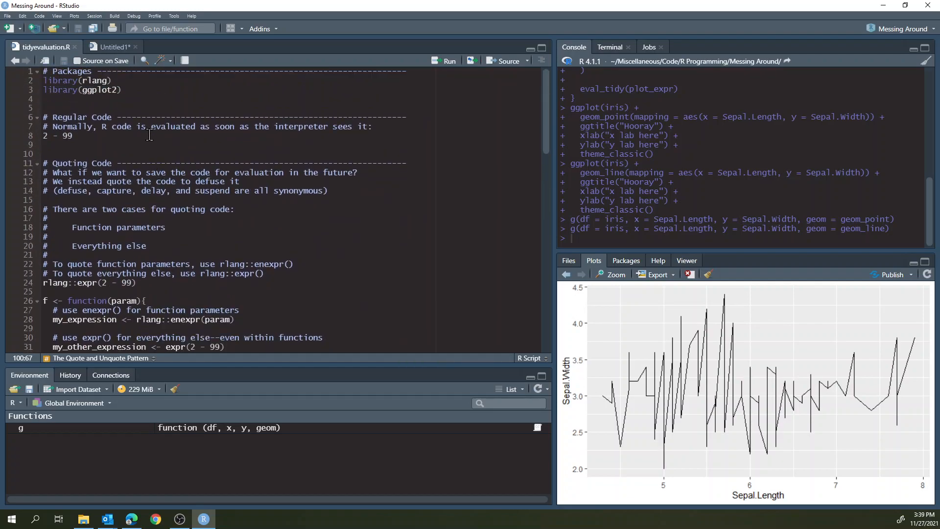
- Run the 2 - 99 line and highlight its -97 result in the console
left_click(357, 263)
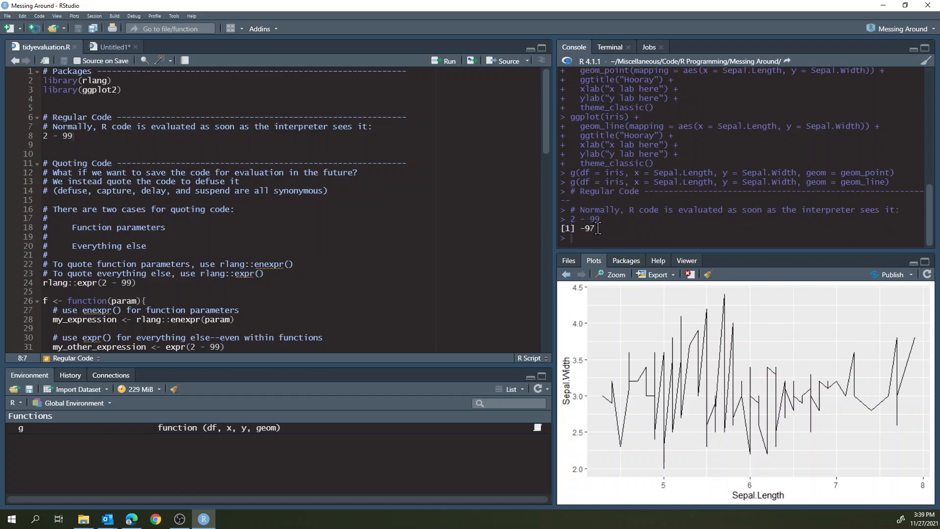
double_click(588, 229)
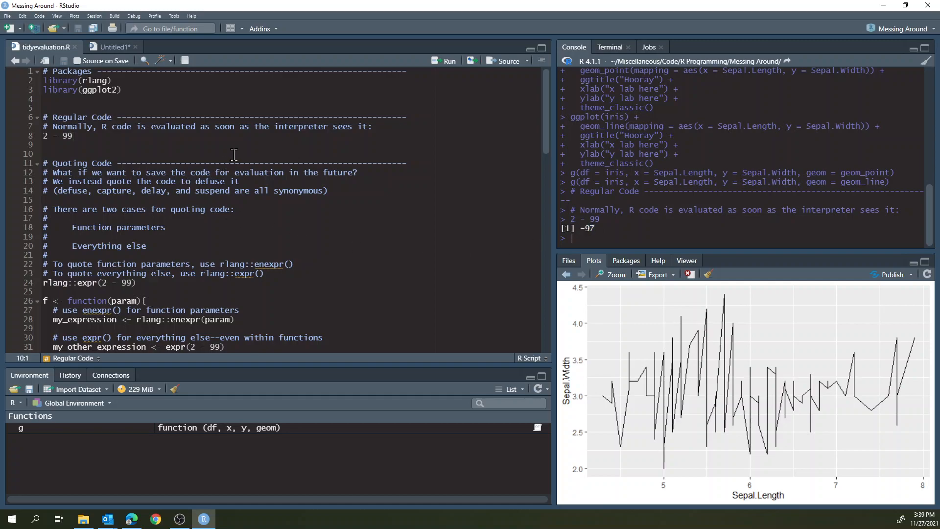
mouse_move(603, 232)
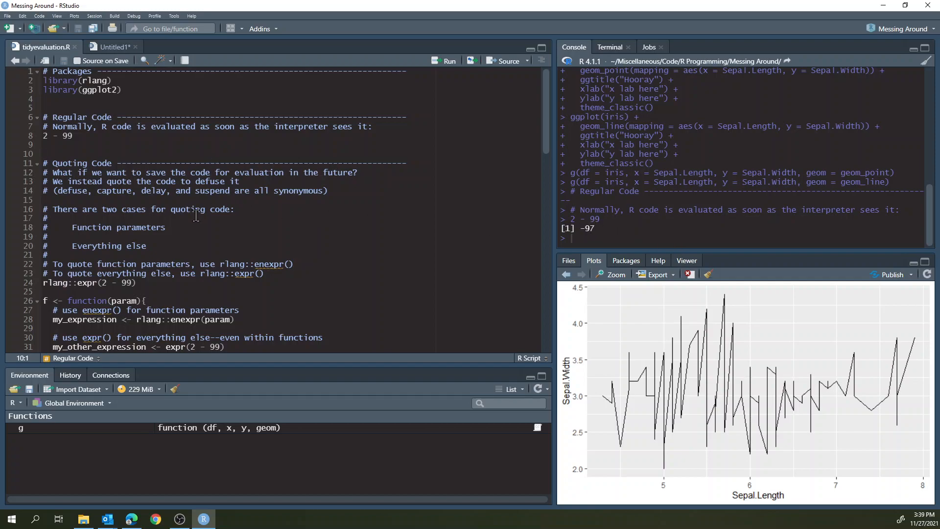
mouse_move(249, 234)
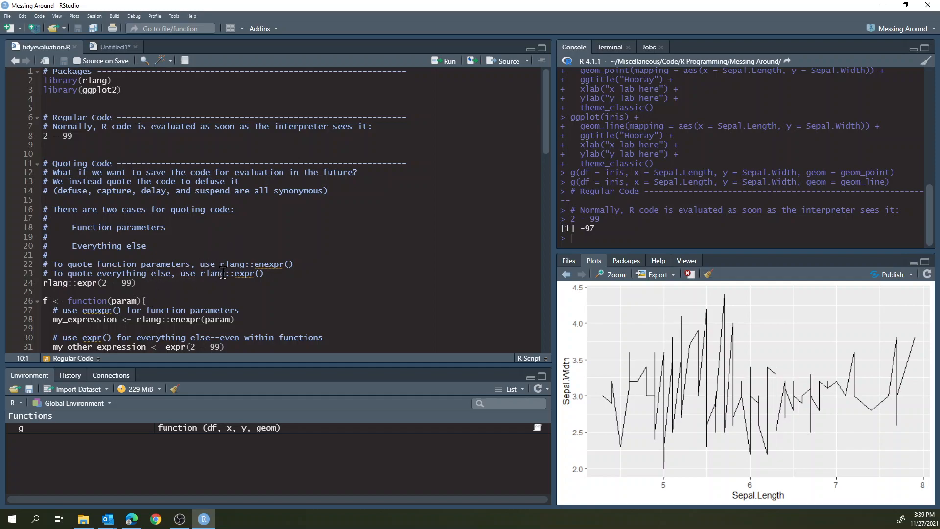
- Run rlang::expr(2 - 99) and highlight the unevaluated 2 - 99 expression it returns
double_click(256, 263)
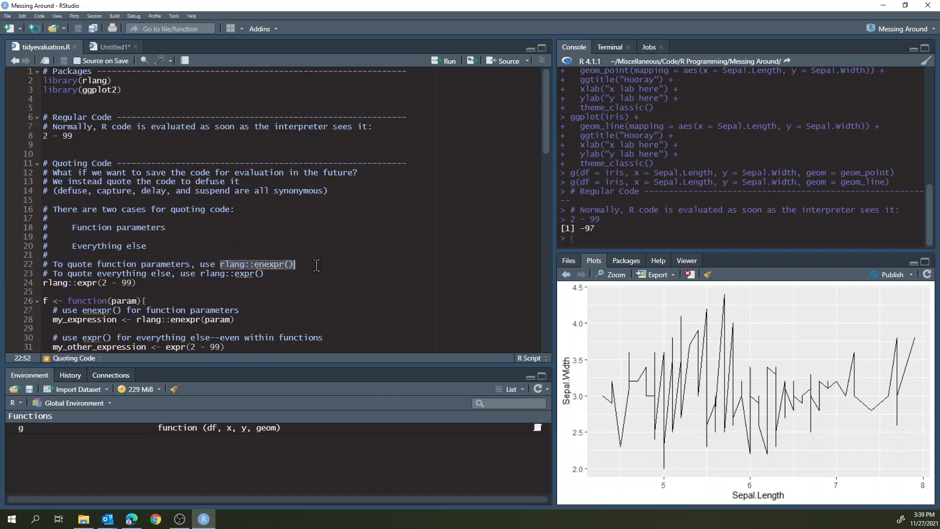
left_click(227, 273)
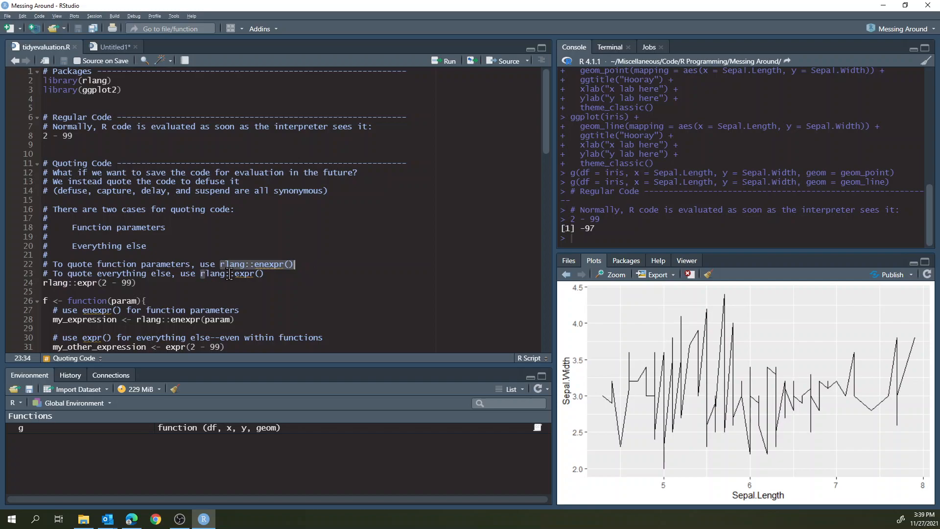
left_click(271, 282)
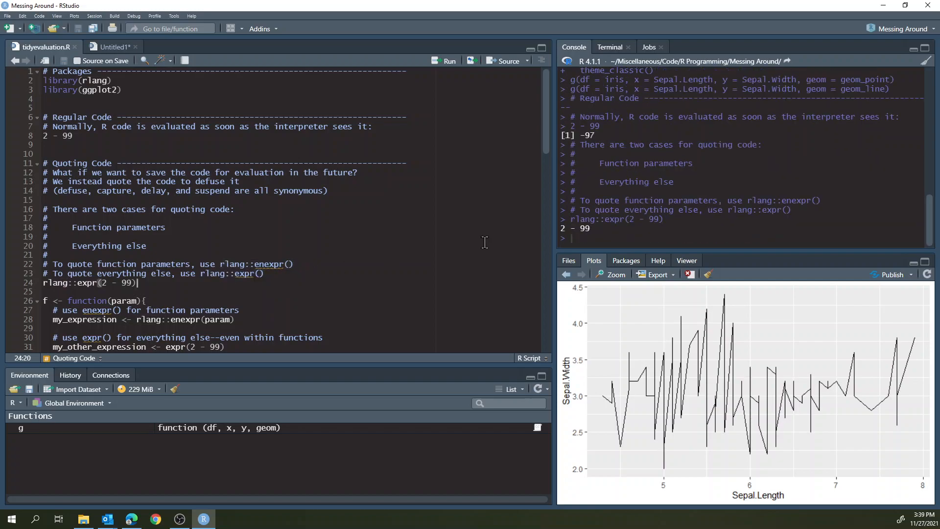
double_click(575, 228)
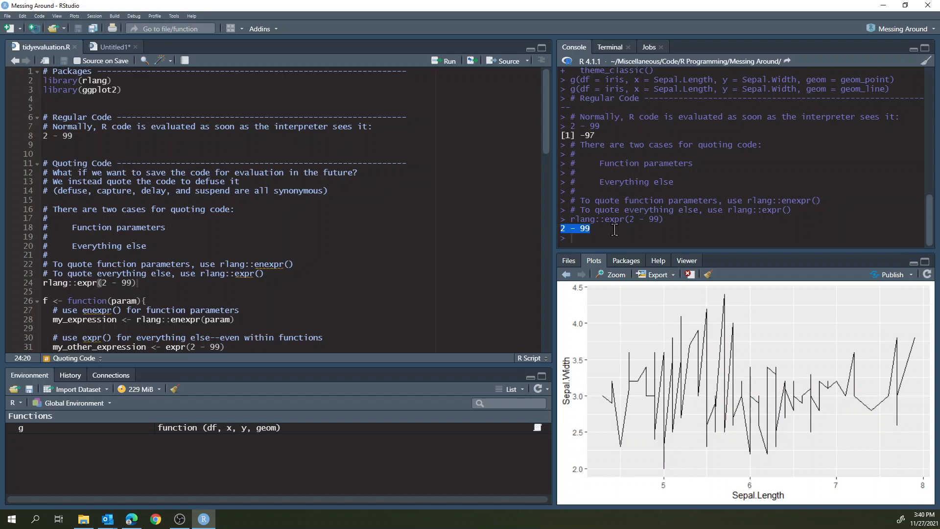
left_click(611, 229)
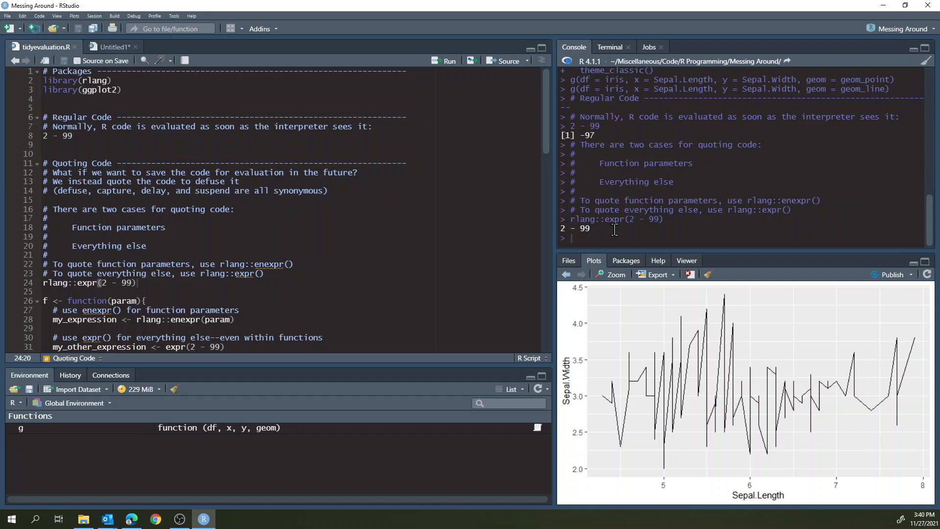
mouse_move(252, 253)
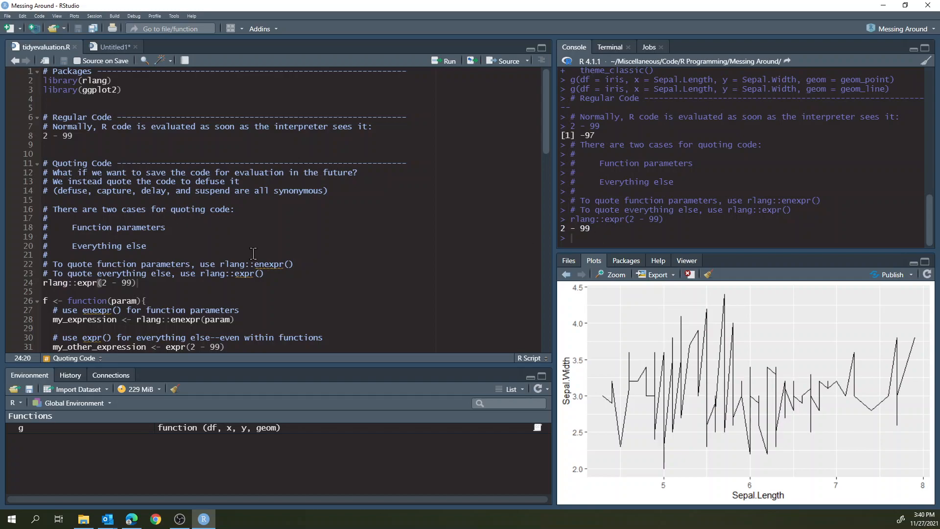
scroll("down", 3)
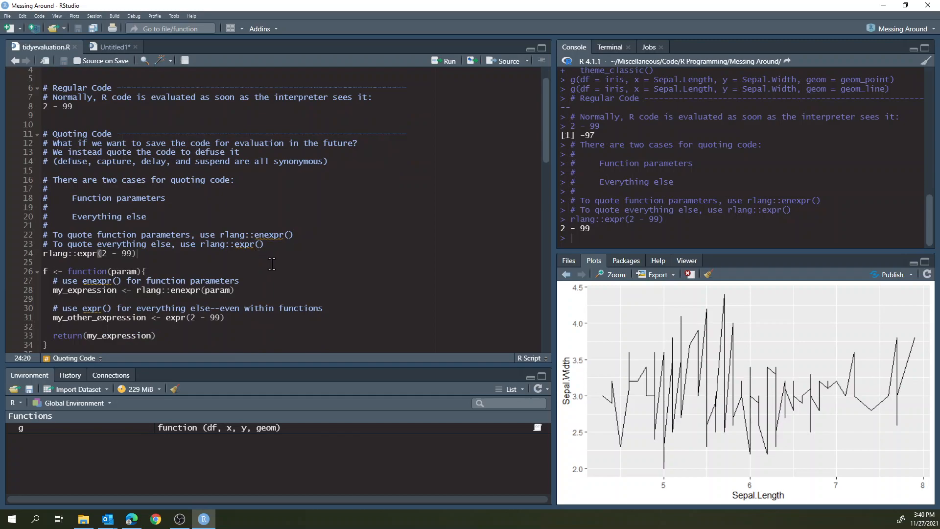
scroll("down", 3)
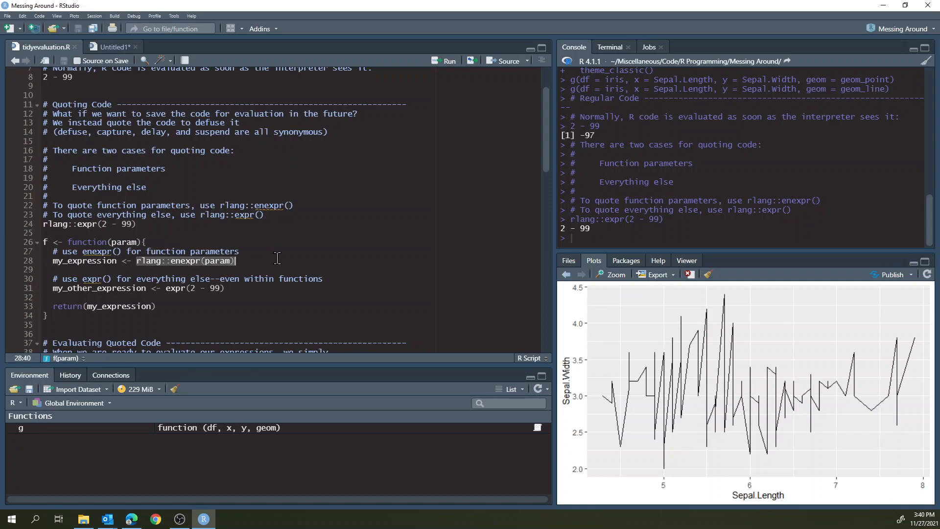
left_click(57, 297)
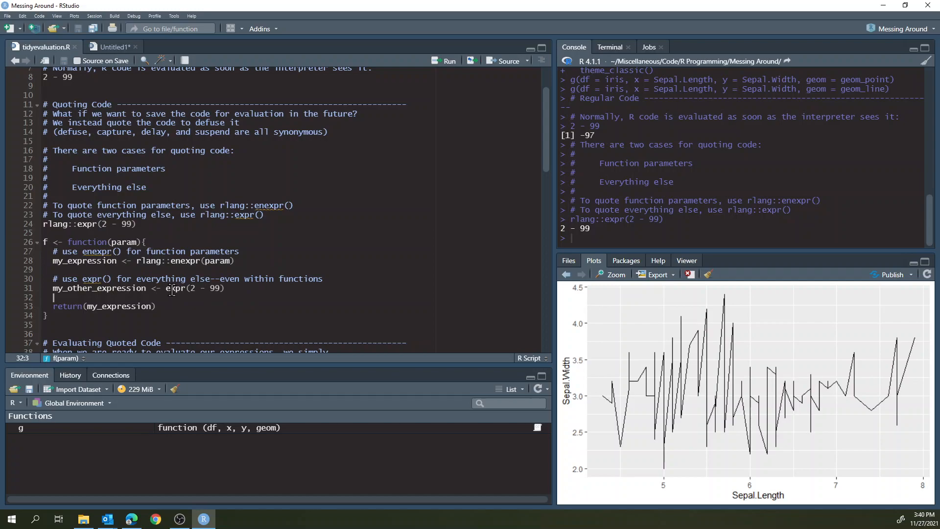
double_click(194, 288)
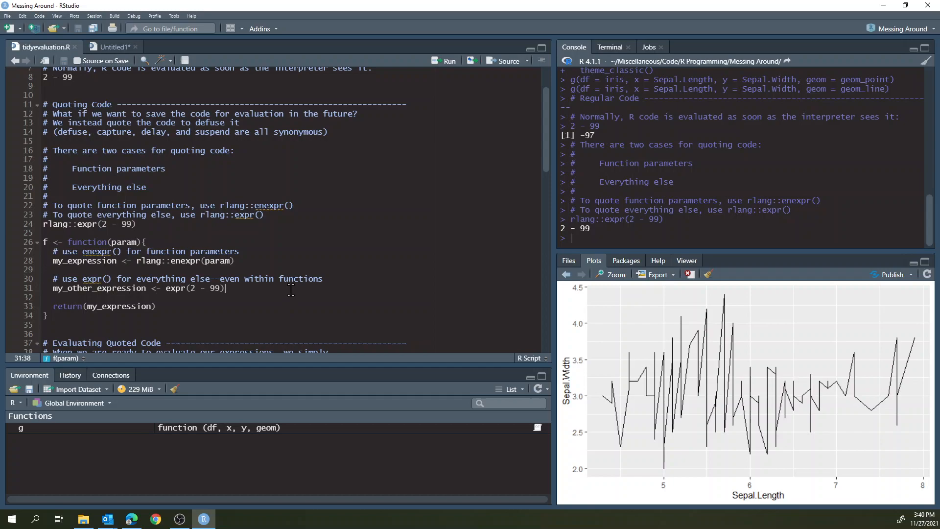
scroll("down", 3)
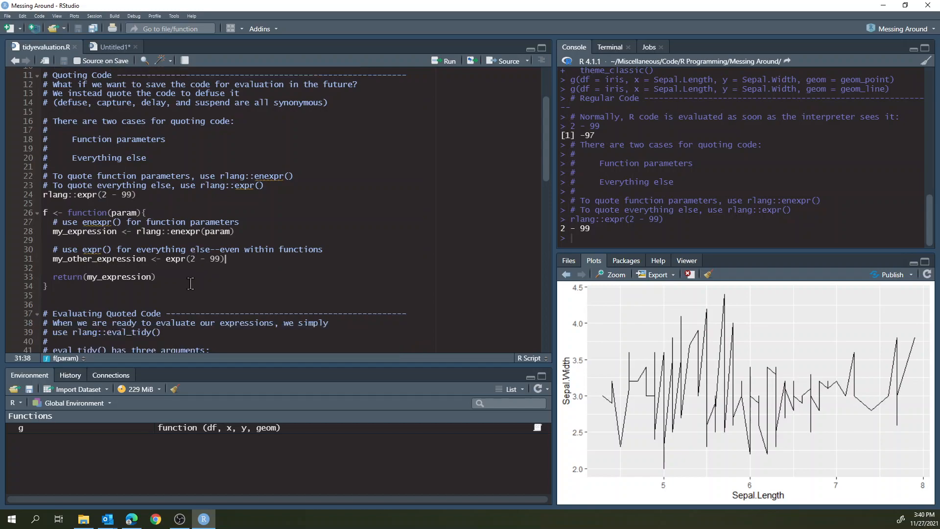
mouse_move(178, 290)
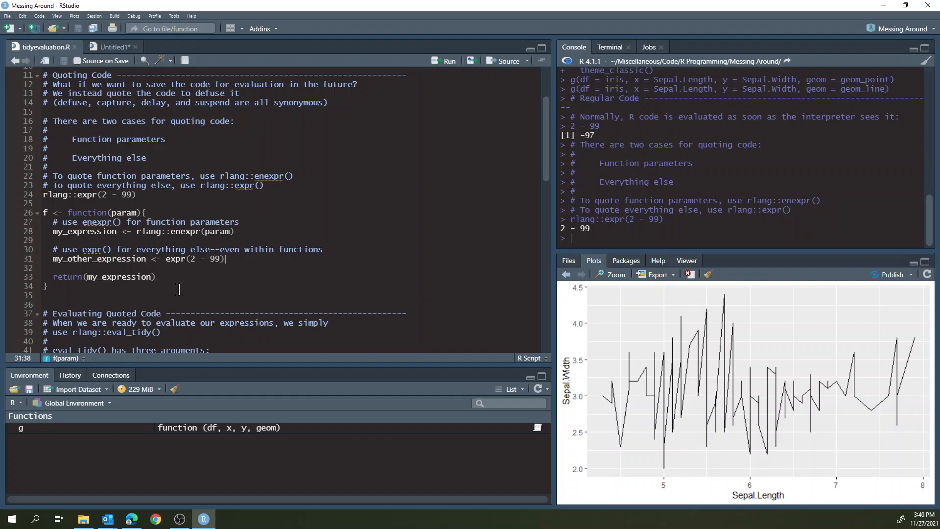
scroll("down", 3)
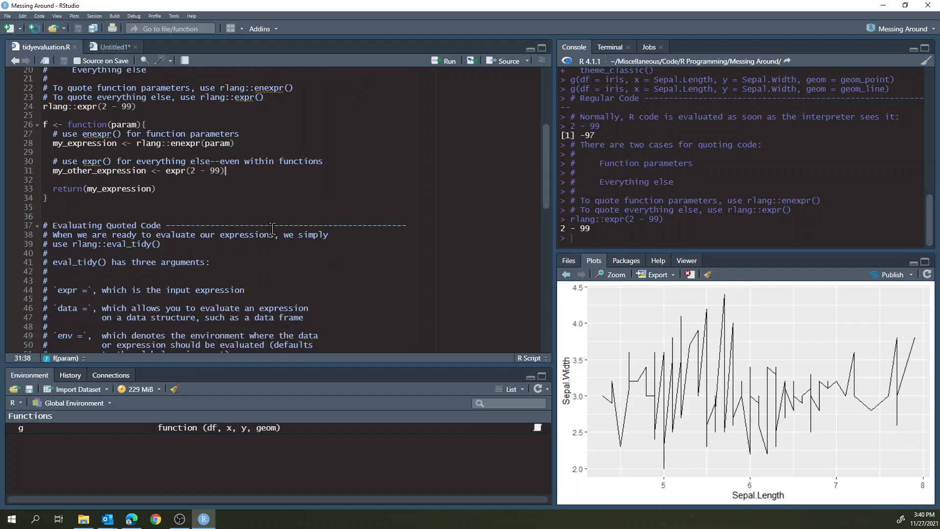
scroll("down", 3)
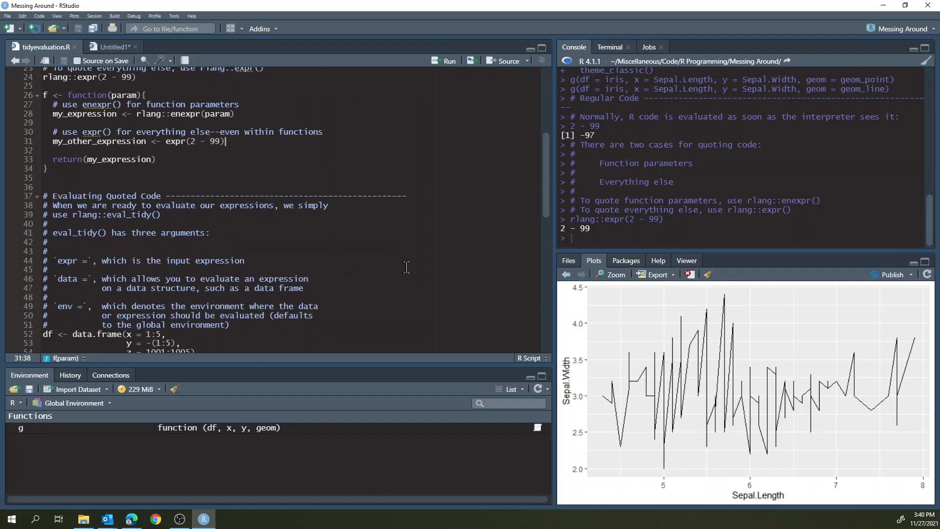
scroll("down", 3)
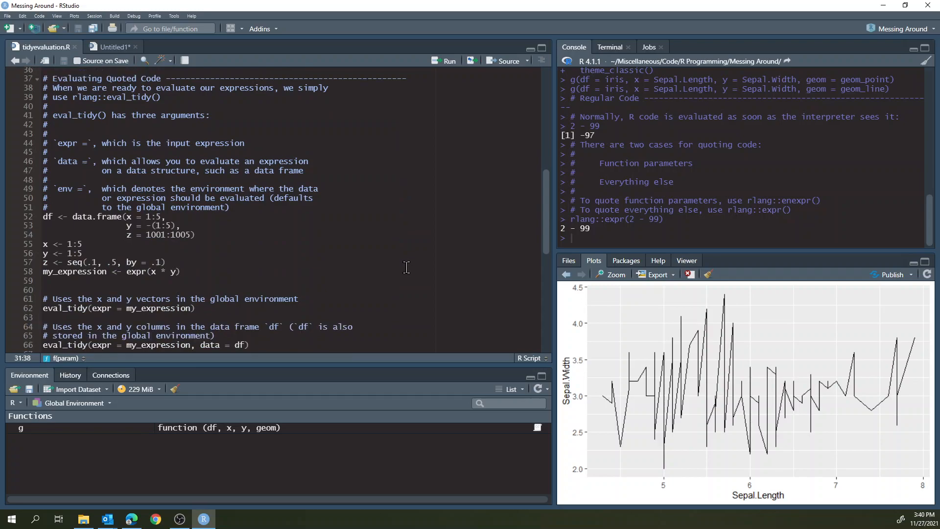
mouse_move(358, 182)
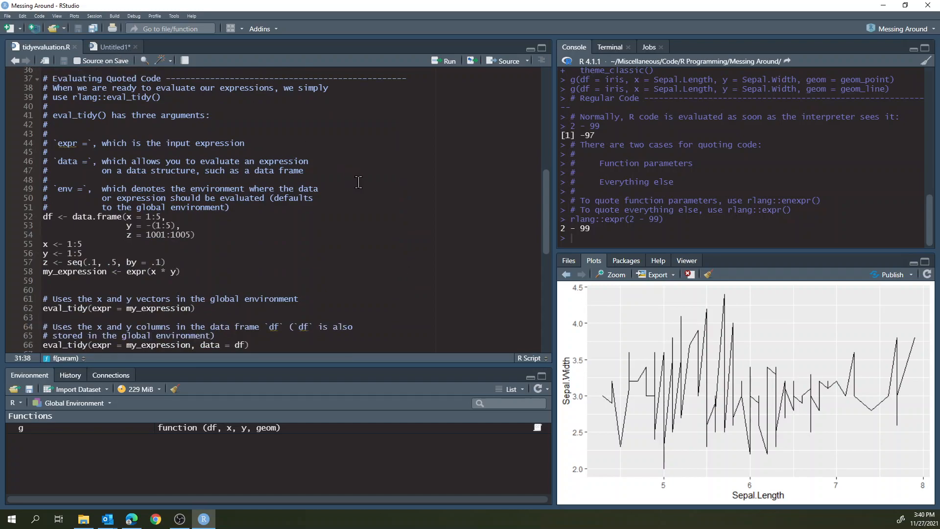
mouse_move(217, 233)
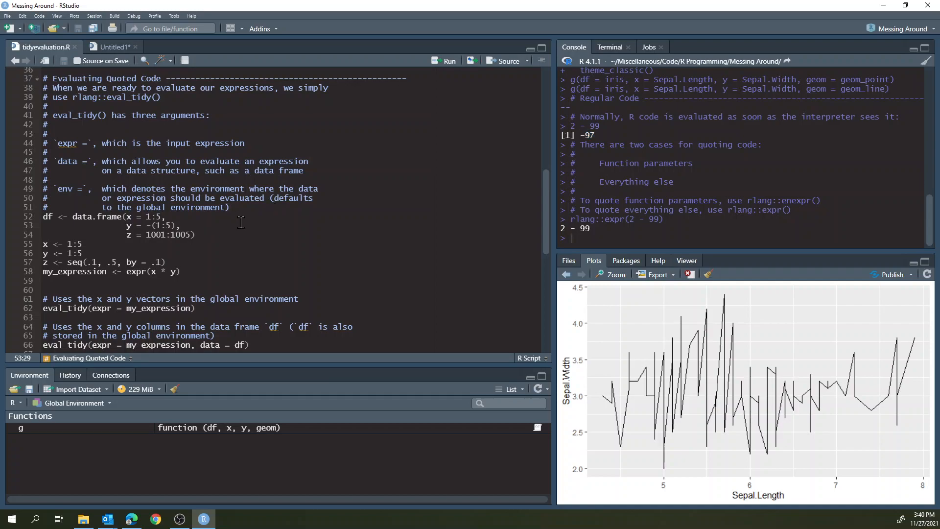
mouse_move(207, 174)
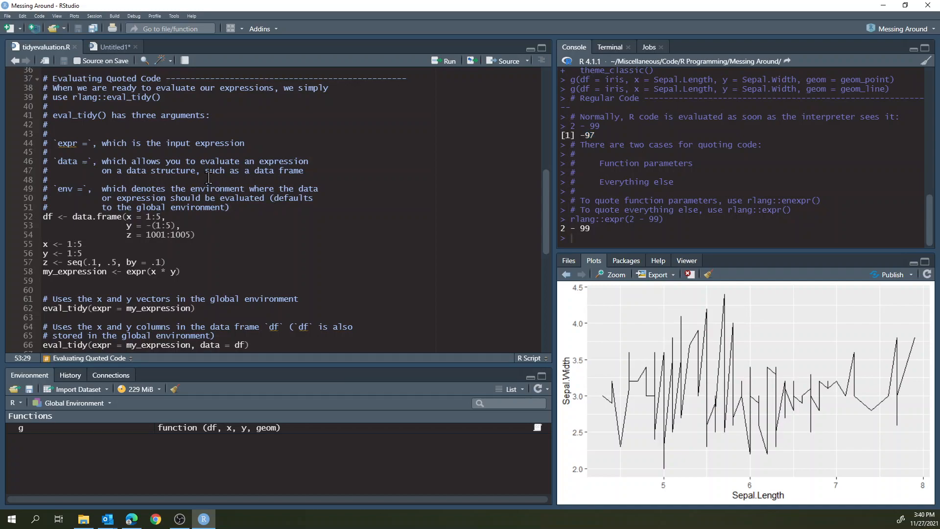
mouse_move(516, 222)
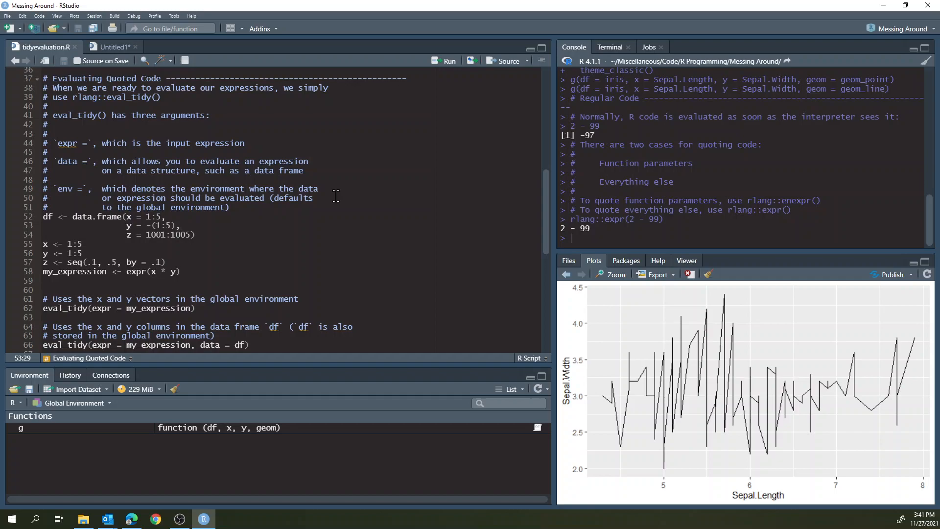
mouse_move(324, 214)
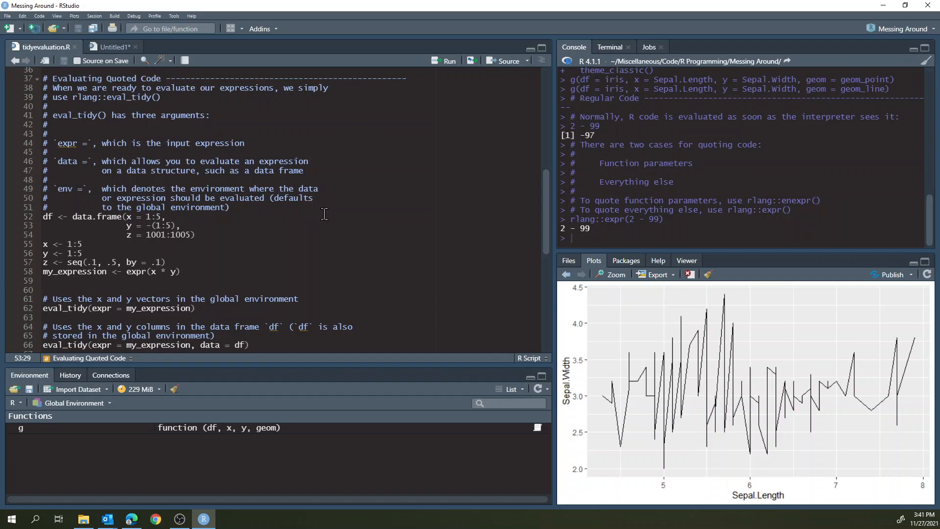
mouse_move(321, 221)
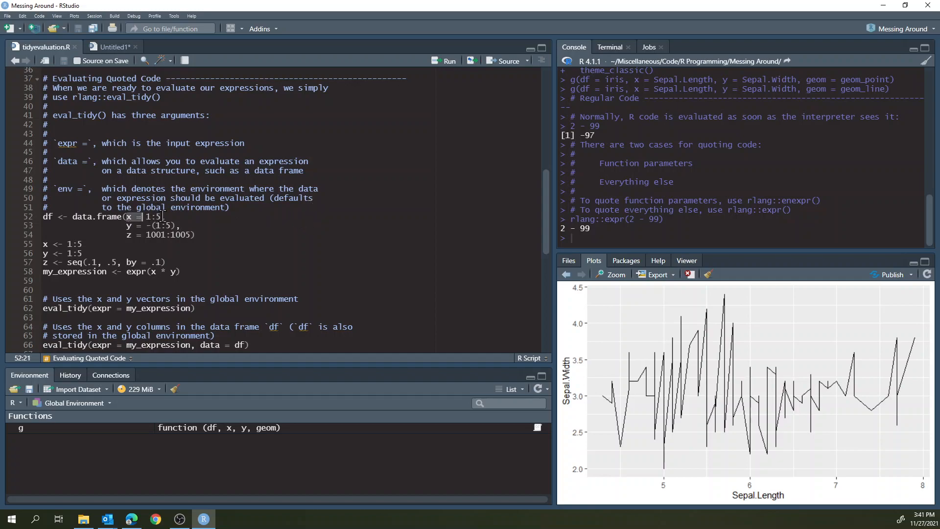
left_click(252, 226)
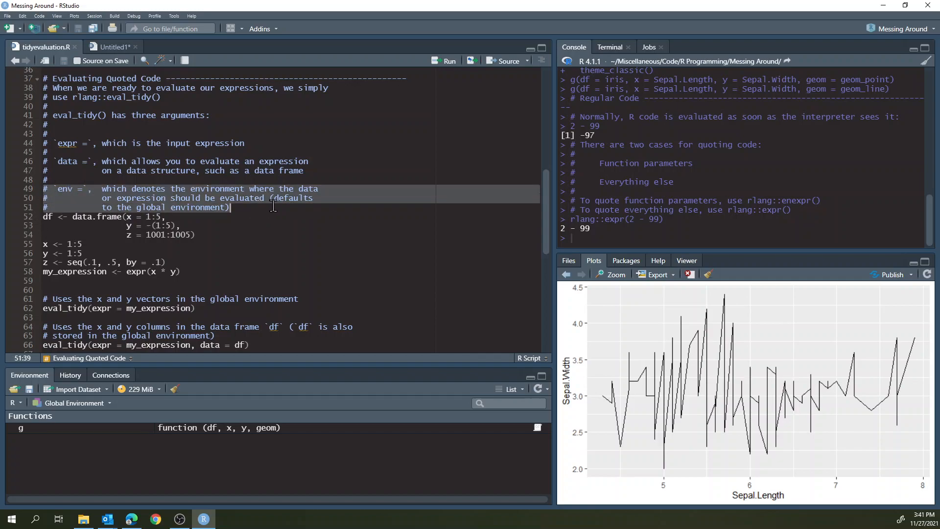
- Create df, x, y, z and my_expression, then run eval_tidy(expr = my_expression) returning 1 4 9 16 25
left_click(180, 225)
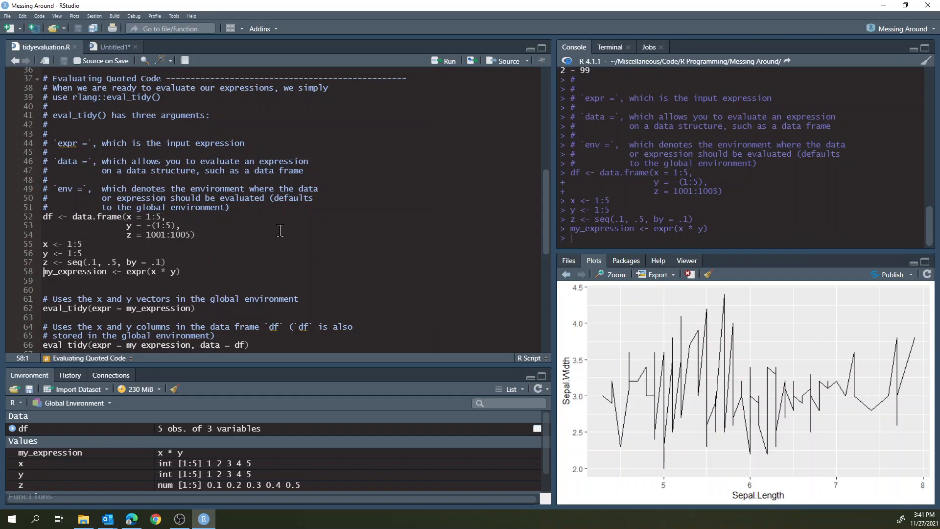
mouse_move(222, 241)
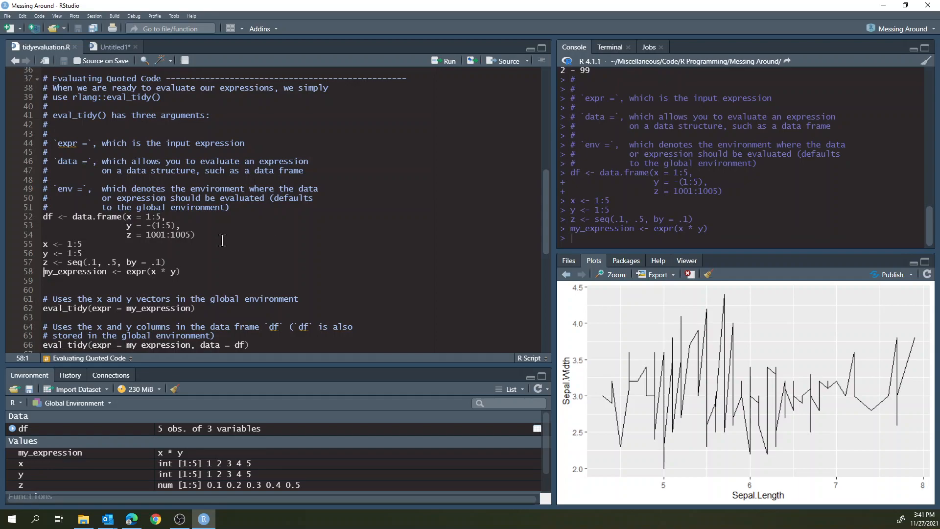
left_click(196, 308)
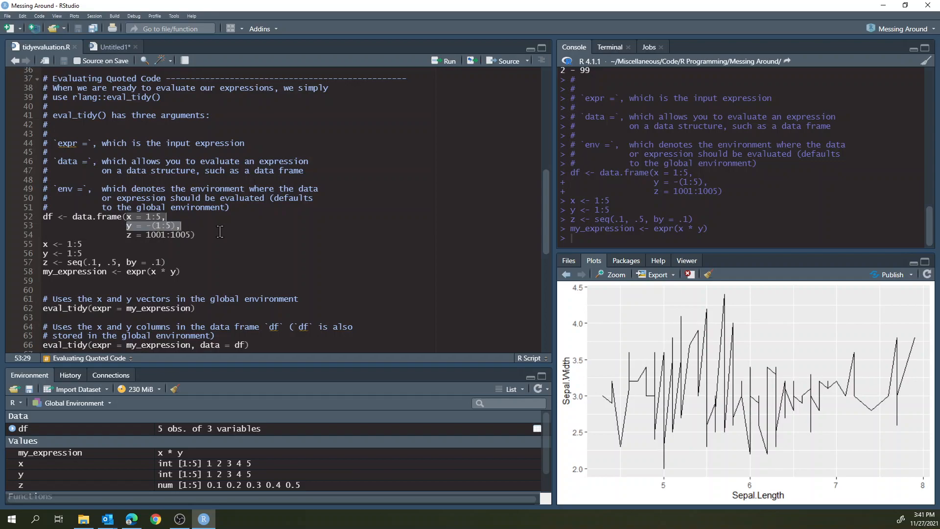
left_click(181, 272)
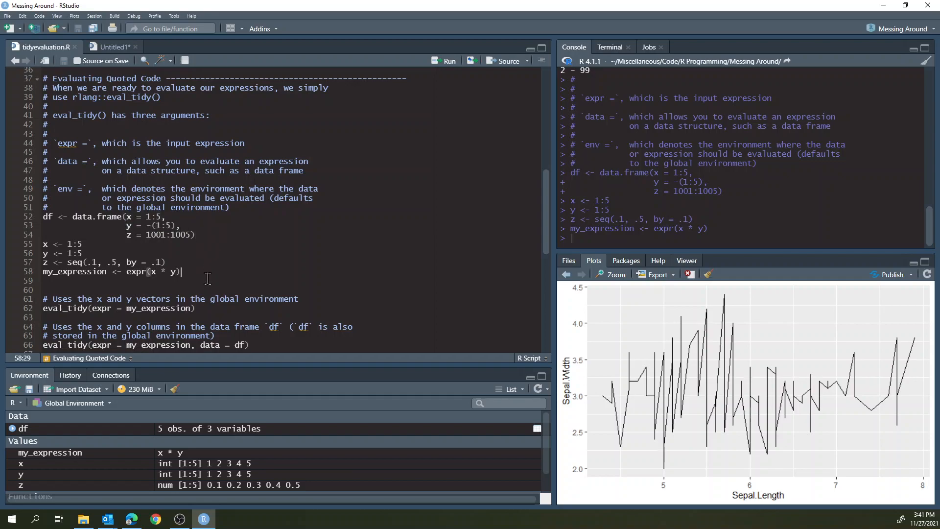
left_click(197, 308)
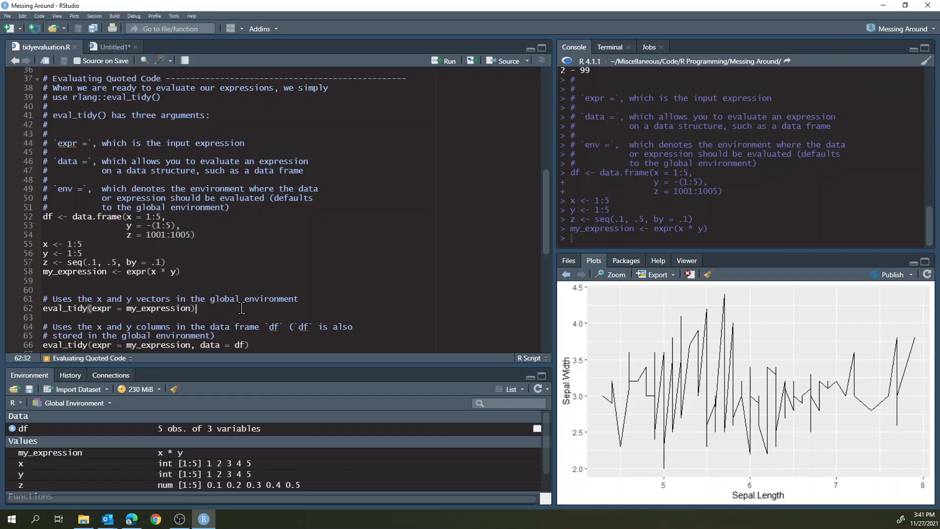
left_click(445, 60)
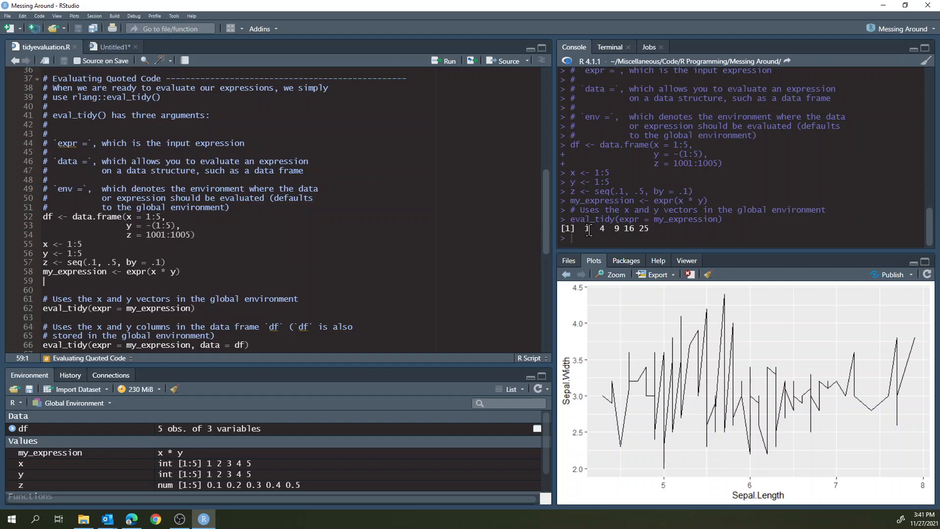
mouse_move(258, 303)
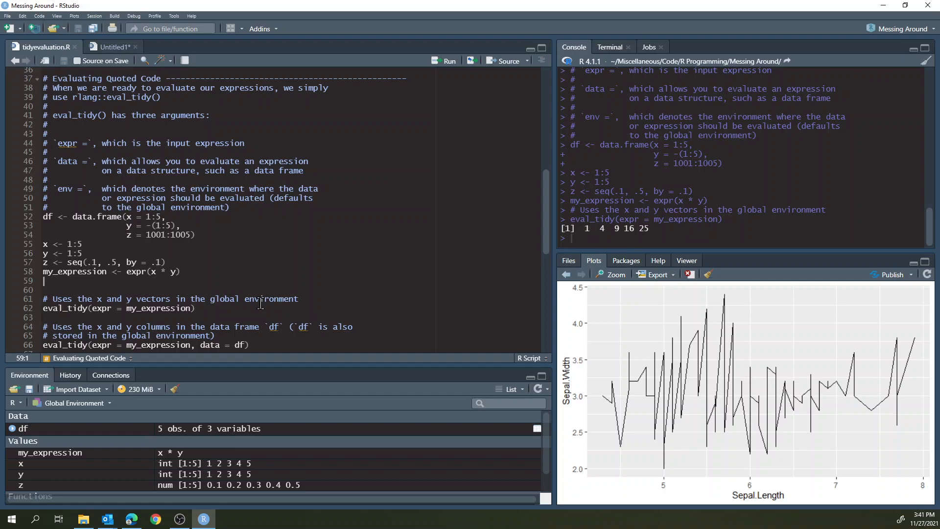
- Run eval_tidy(expr = my_expression, data = df), returning -1 -4 -9 -16 -25
scroll("down", 3)
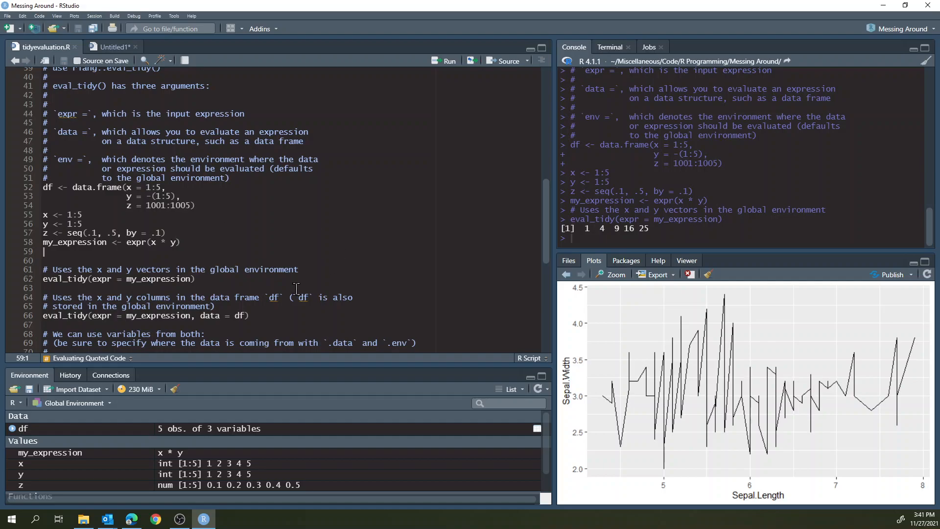
left_click(253, 316)
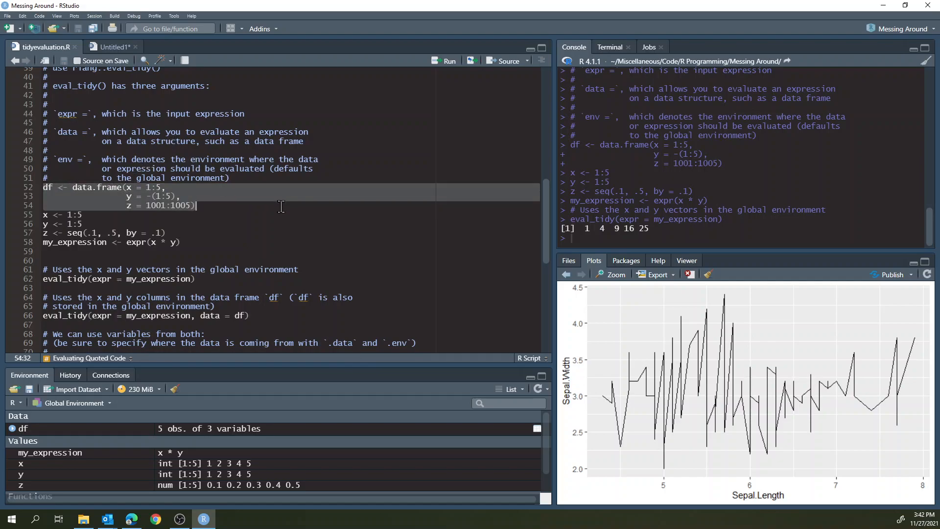
left_click(249, 316)
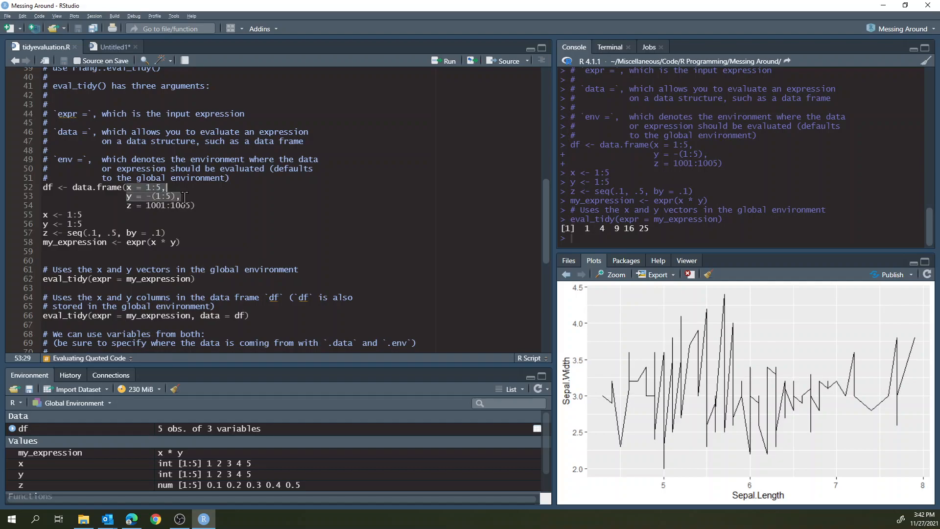
left_click(252, 316)
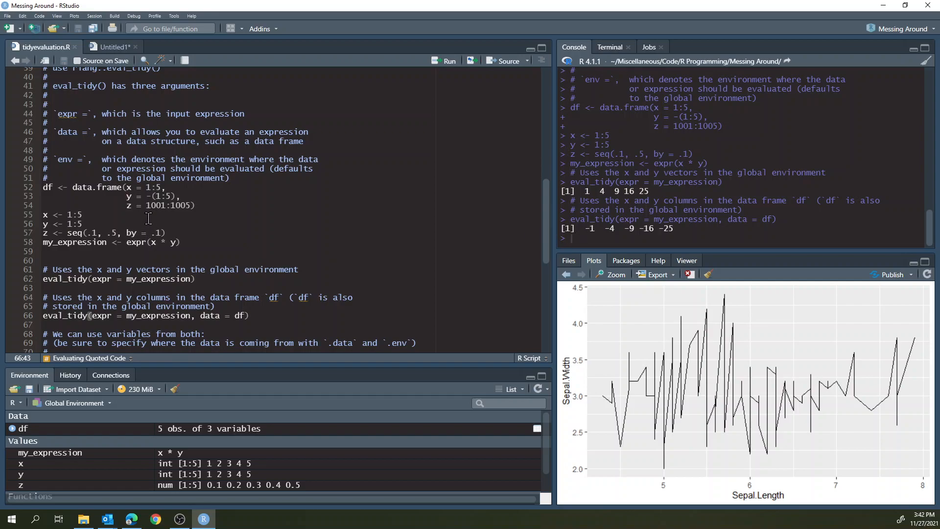
mouse_move(326, 252)
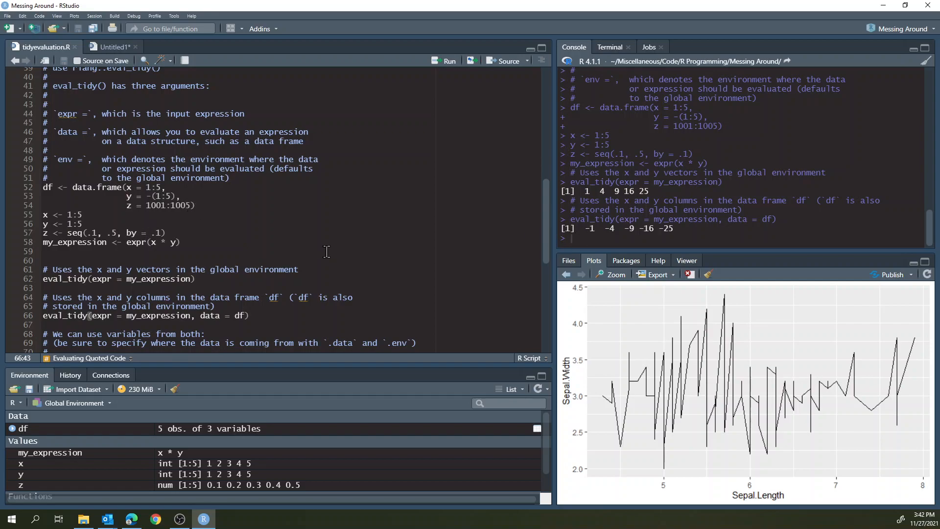
scroll("down", 3)
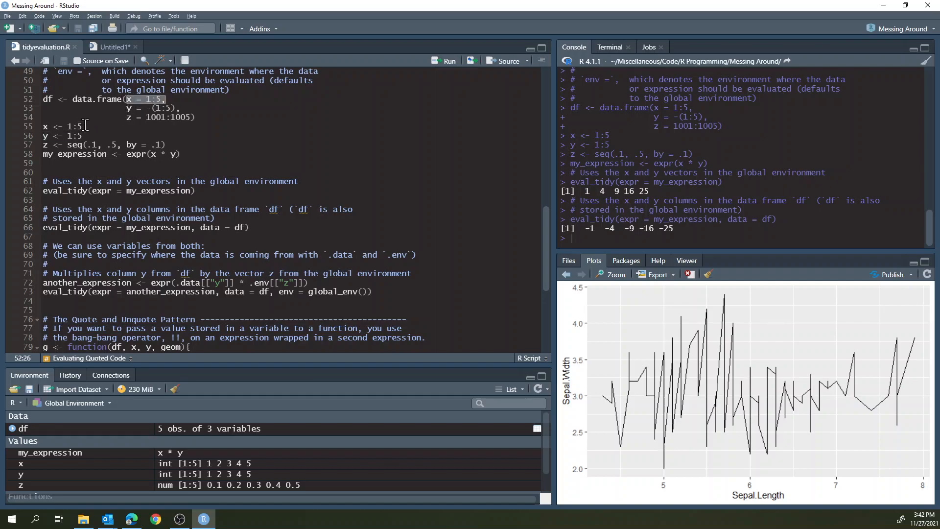
- Run another_expression .data[["y"]] * .env[["z"]] and its eval_tidy call, returning -0.1 -0.4 -0.9 -1.6 -2.5
left_click(339, 337)
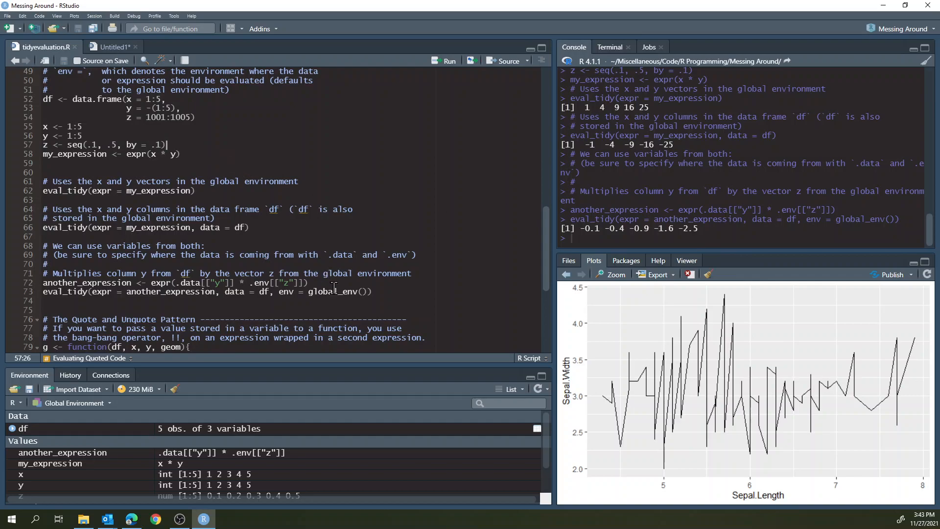
left_click(373, 291)
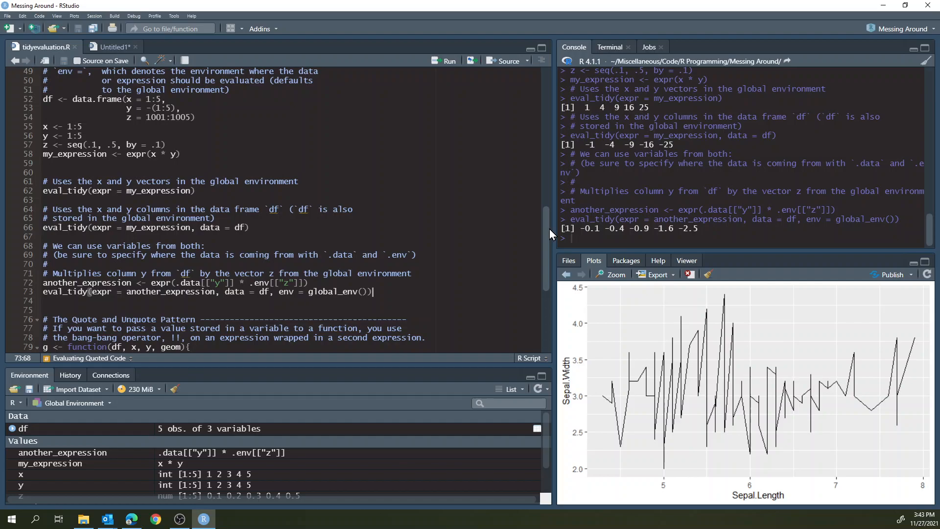
- Scroll down to the Quote and Unquote Pattern section showing function g and its iris call
scroll("down", 3)
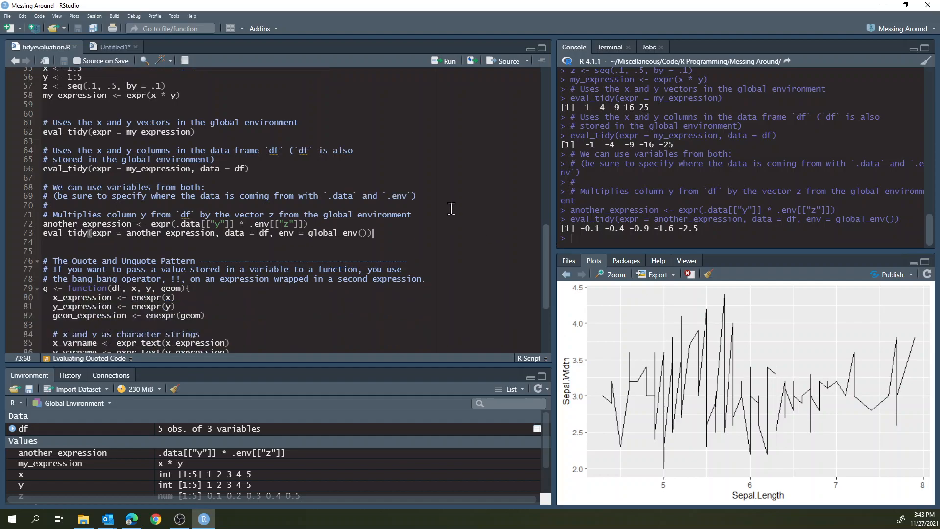
scroll("down", 3)
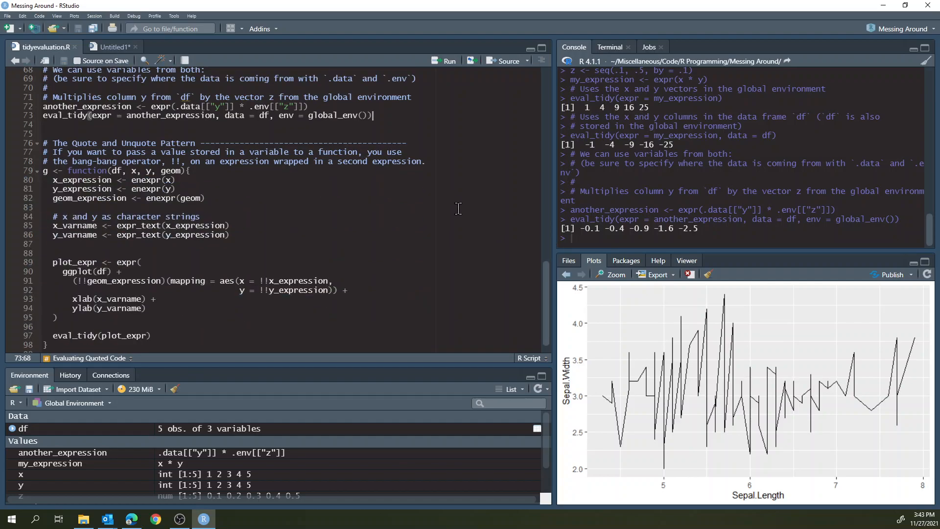
scroll("down", 3)
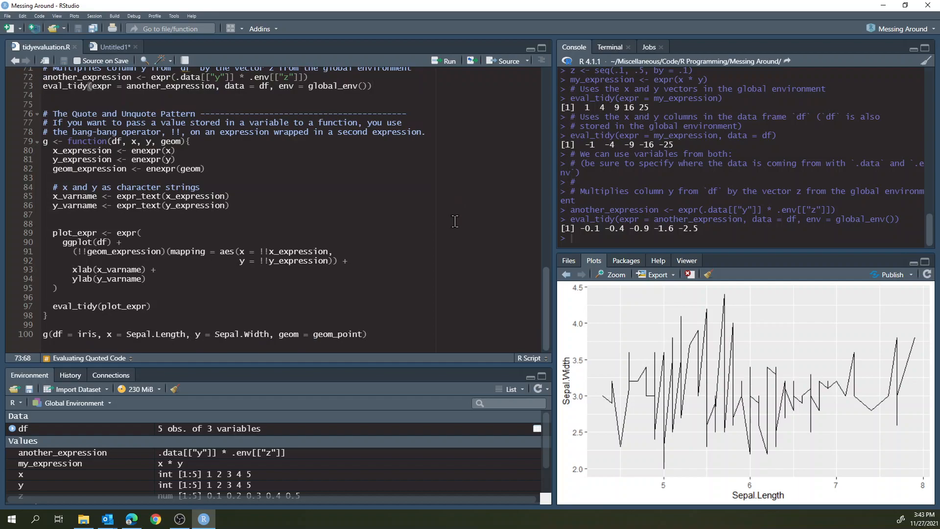
mouse_move(478, 256)
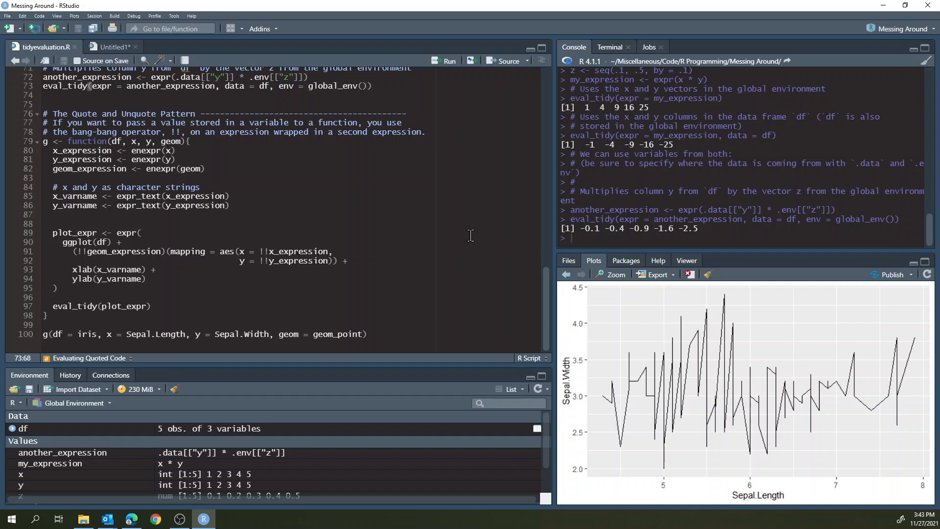
mouse_move(356, 234)
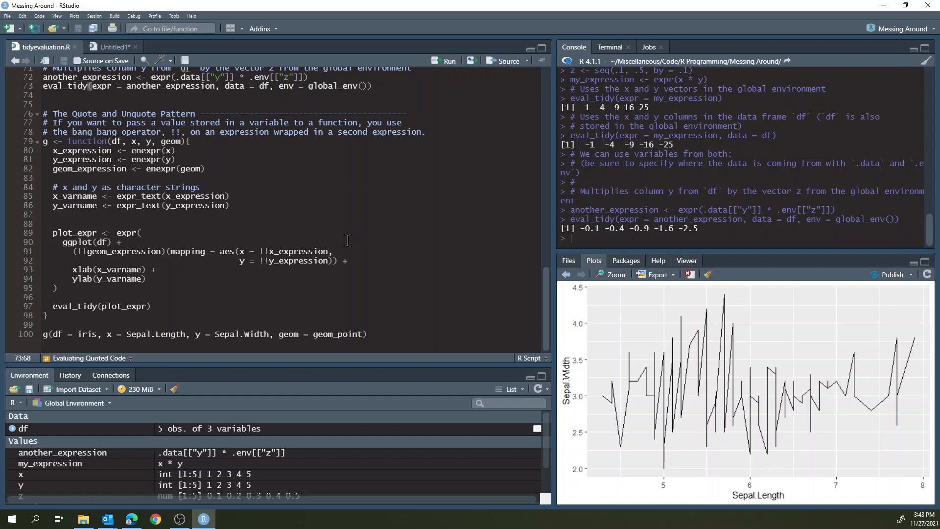
mouse_move(408, 184)
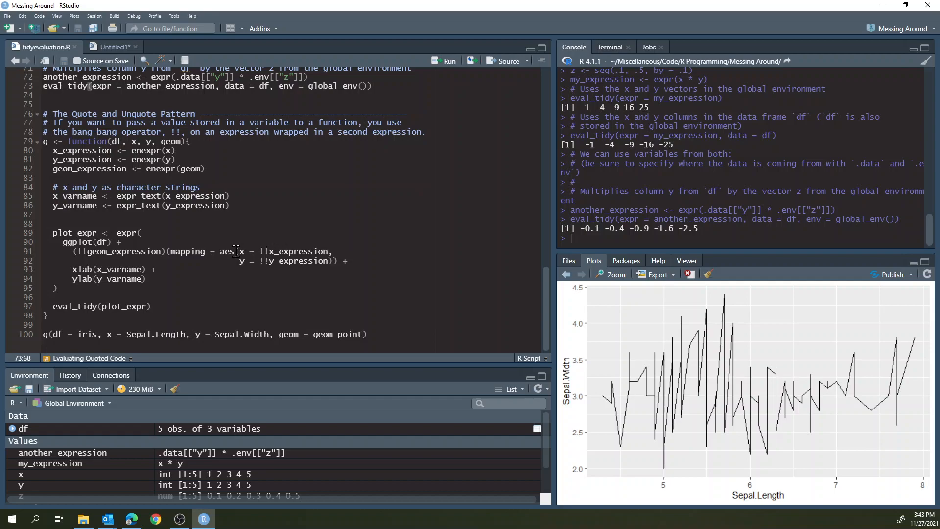
left_click(333, 261)
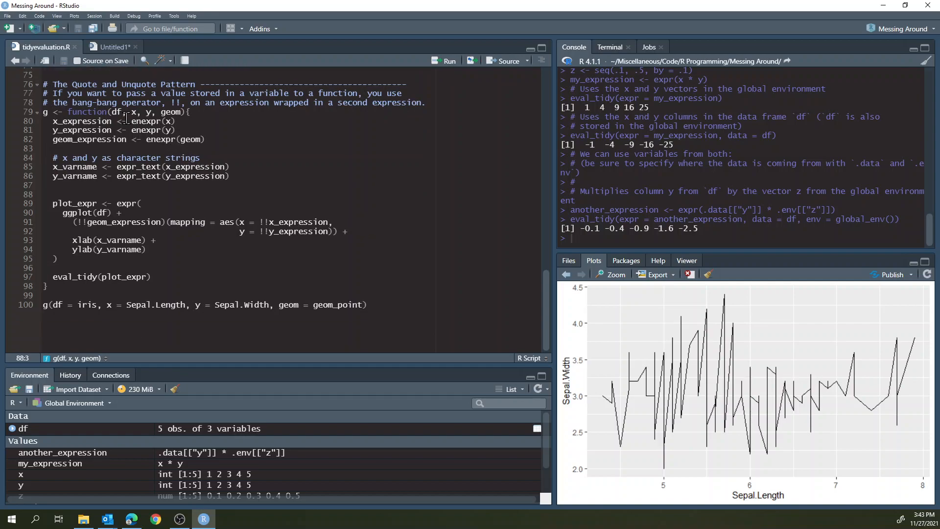
mouse_move(124, 305)
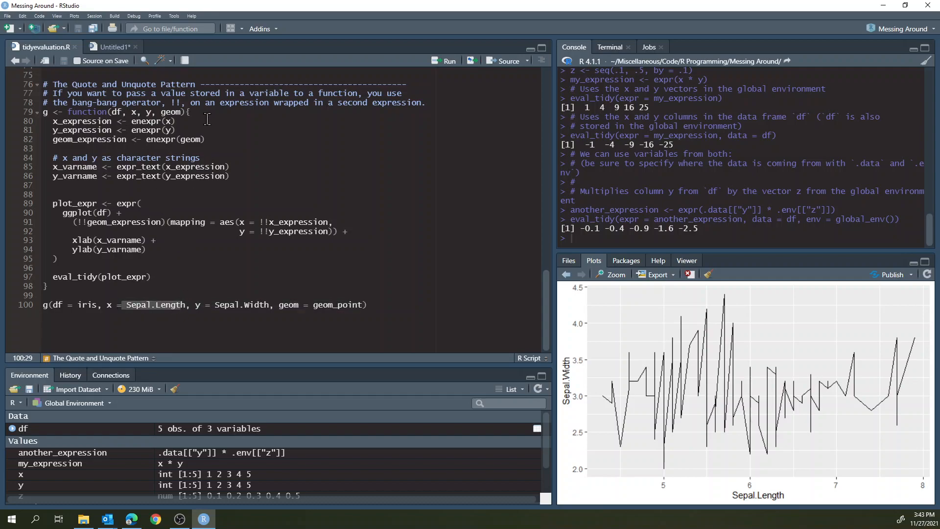
- Walk through function g's header, the enexpr capture line and the ggplot(df) call with !!x_expression
left_click(190, 126)
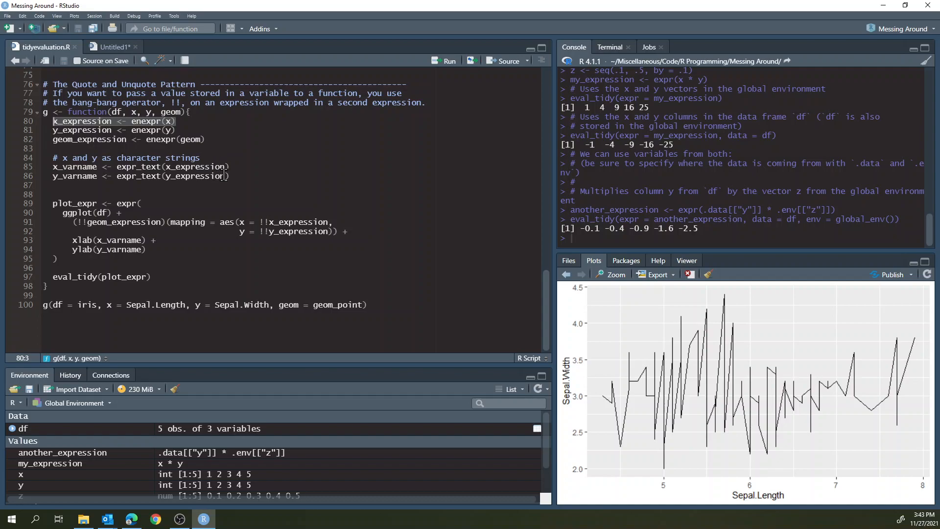
left_click(222, 166)
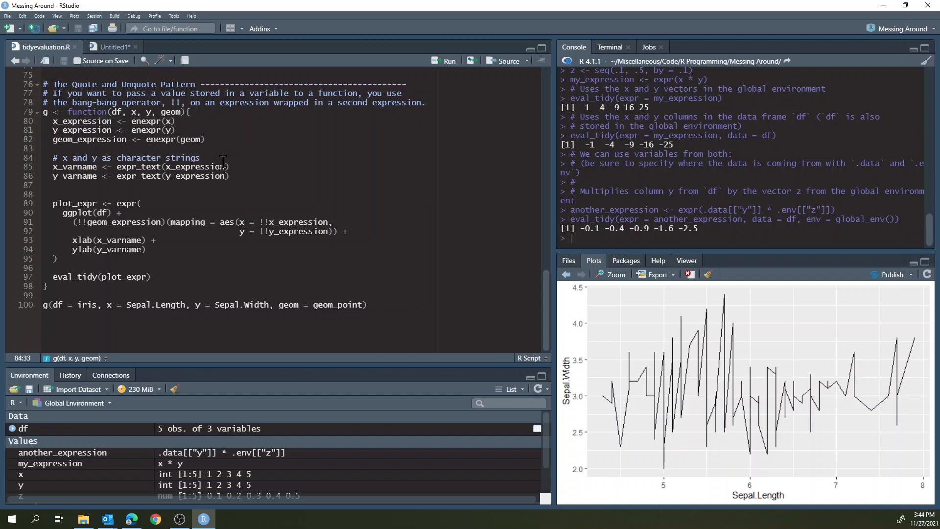
left_click(114, 166)
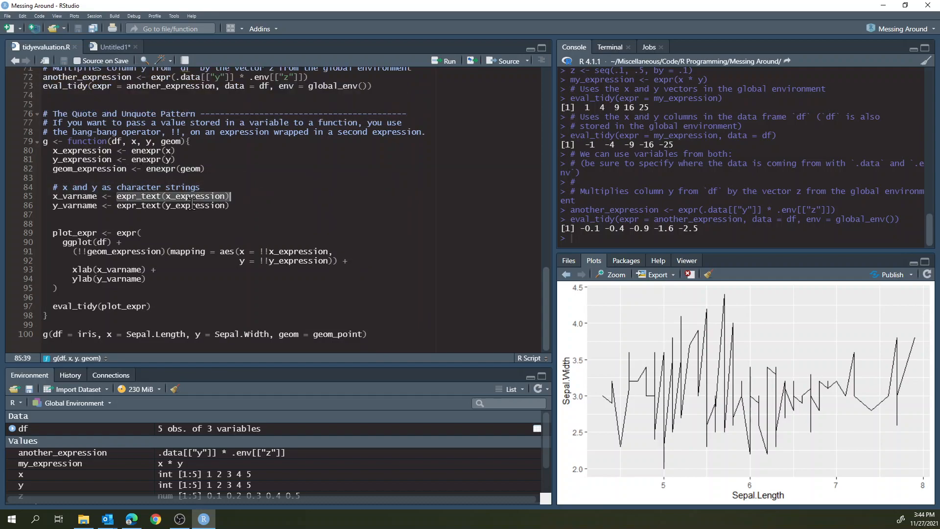
mouse_move(279, 199)
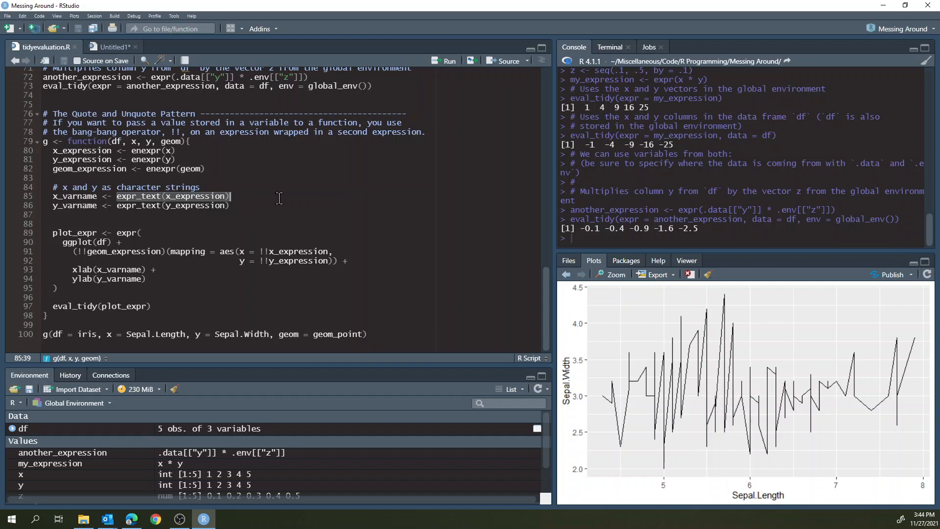
mouse_move(294, 197)
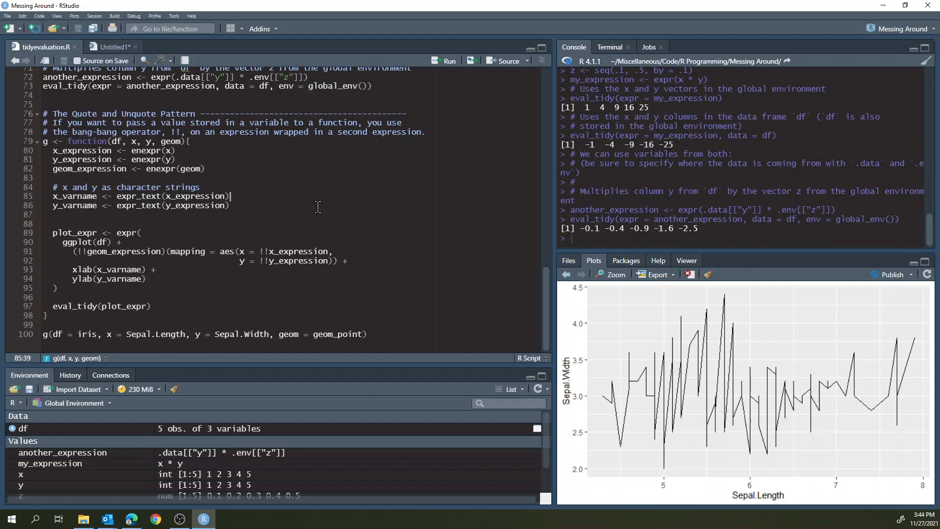
mouse_move(340, 206)
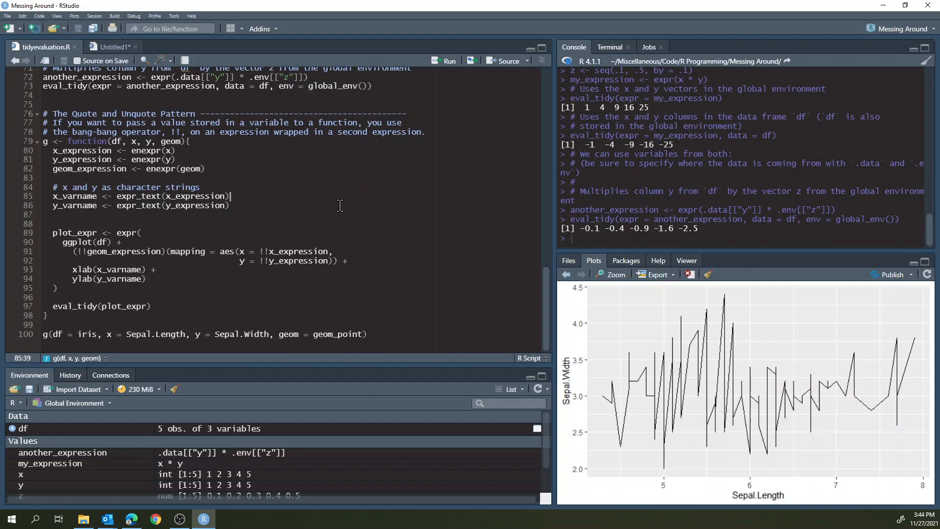
left_click(244, 251)
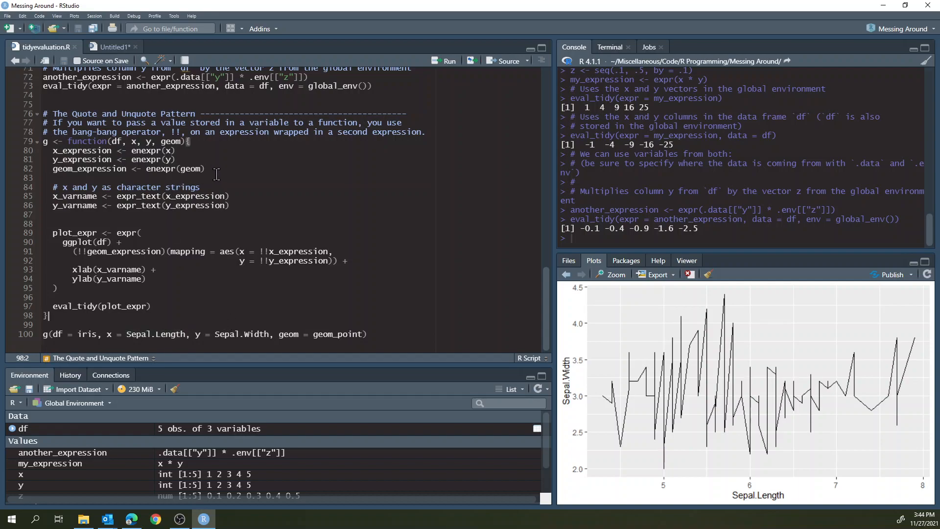
mouse_move(255, 250)
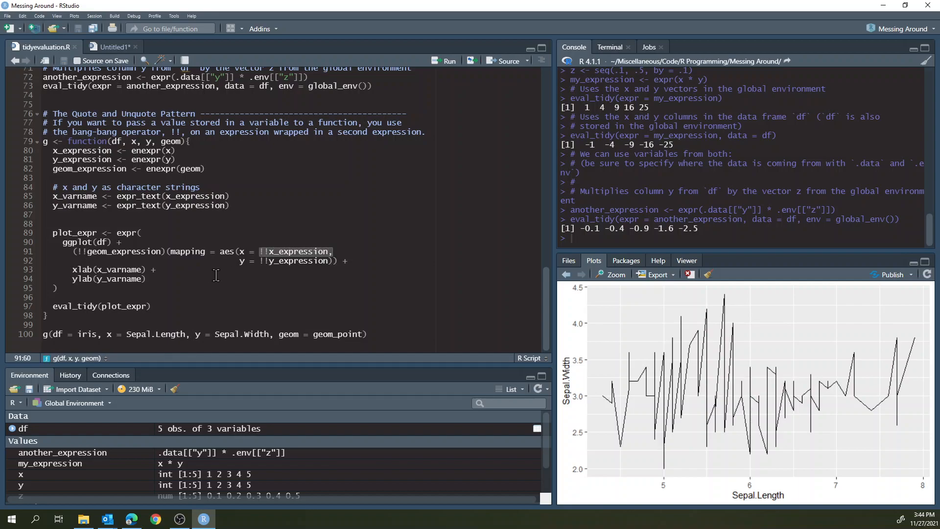
left_click(143, 233)
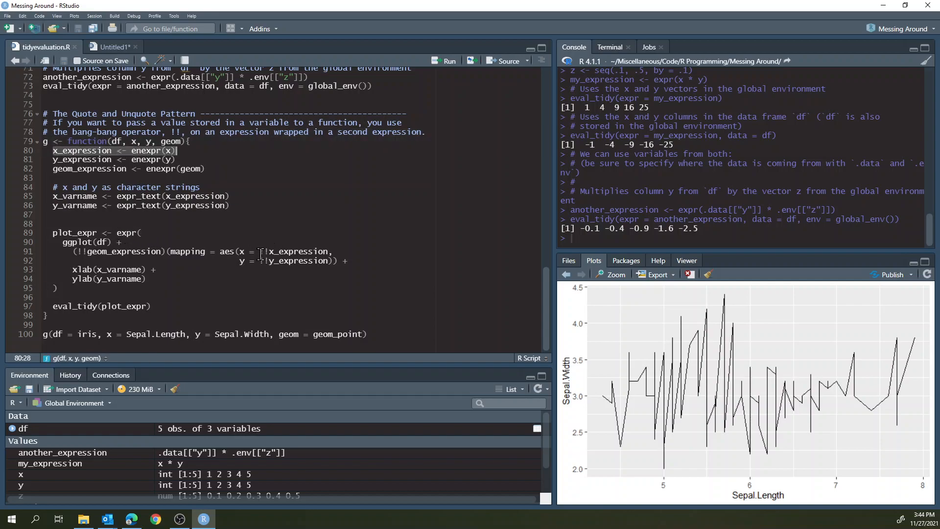
left_click(121, 242)
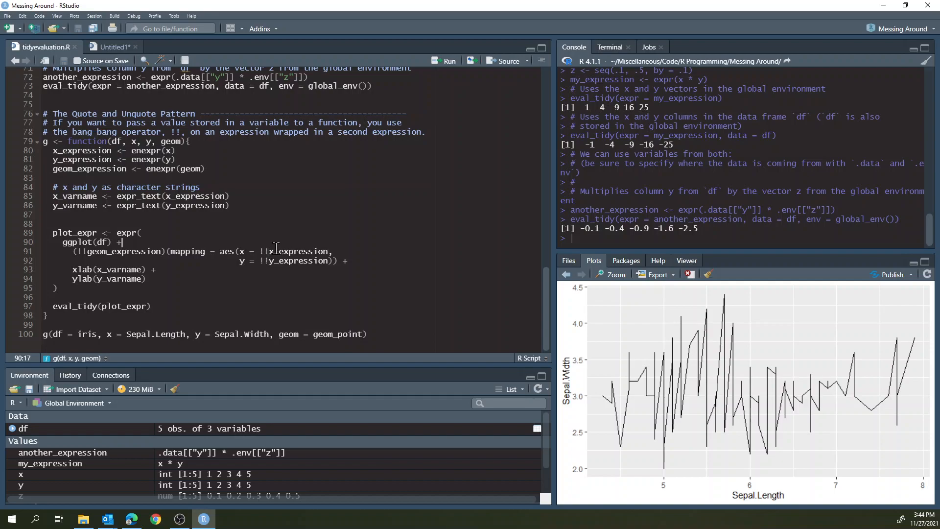
left_click(268, 251)
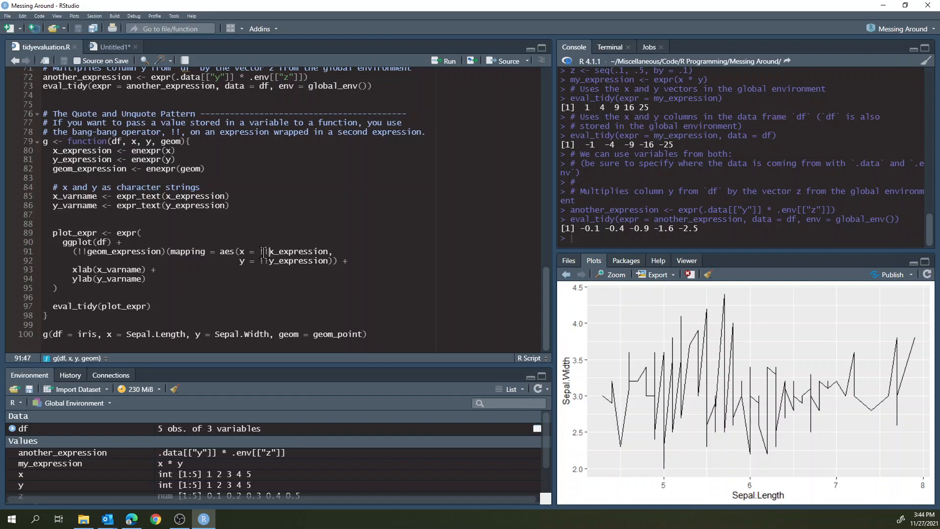
left_click(143, 233)
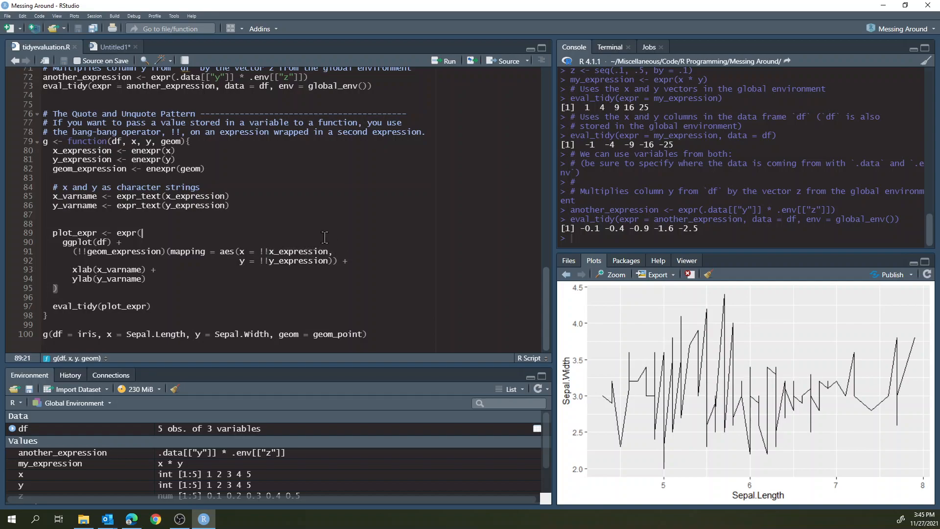
mouse_move(311, 240)
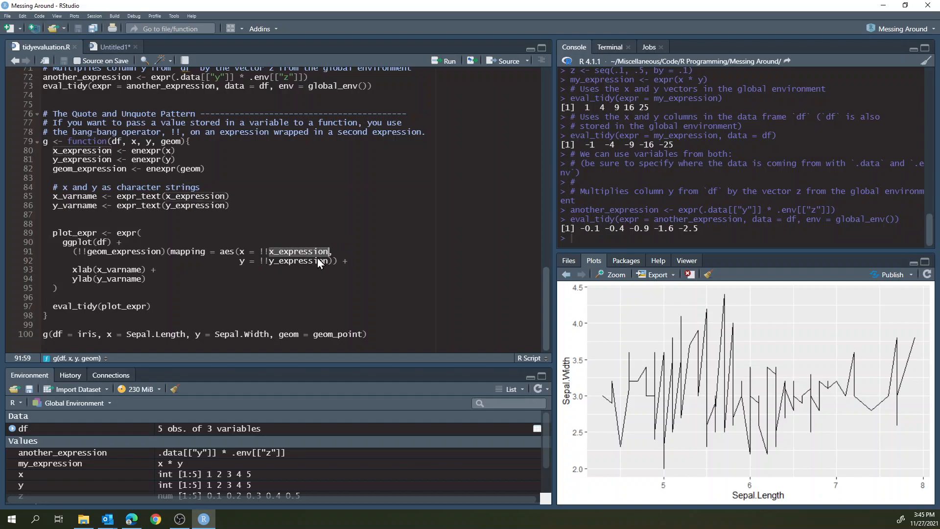
- Review the quoted plot expression with !!geom_expression and eval_tidy(plot_expr), then show the Untitled1 script
left_click(167, 334)
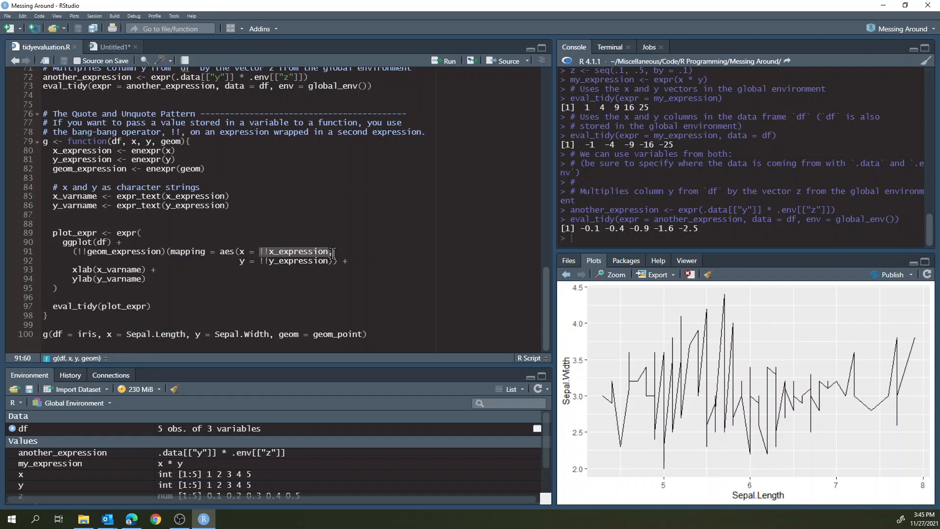
left_click(117, 233)
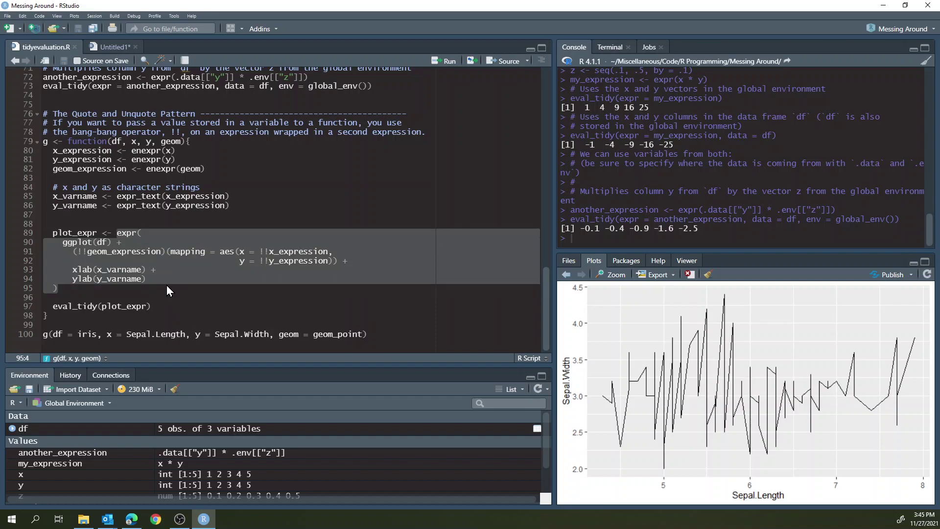
left_click(120, 242)
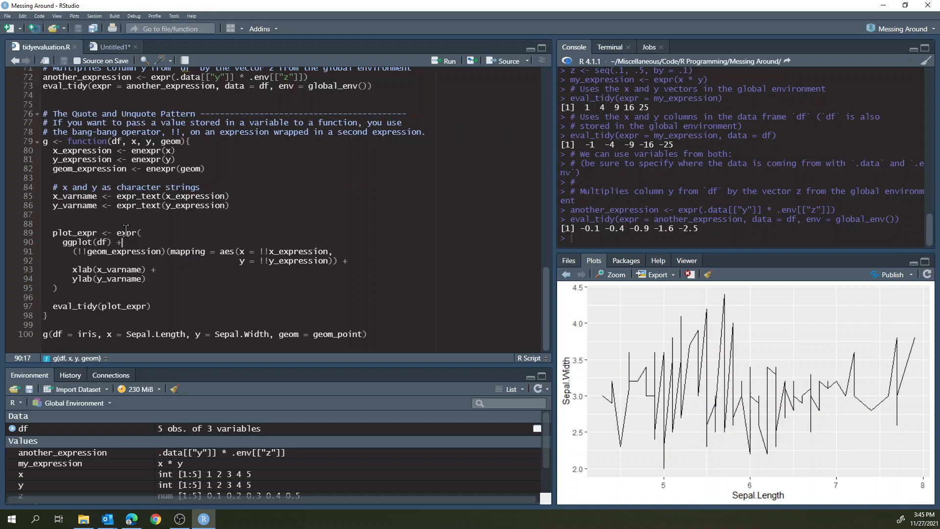
double_click(116, 252)
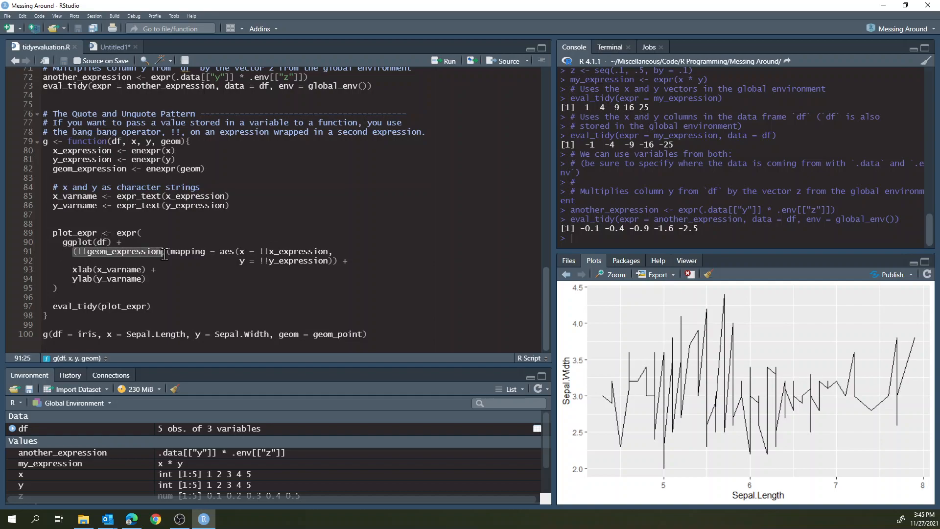
left_click(266, 252)
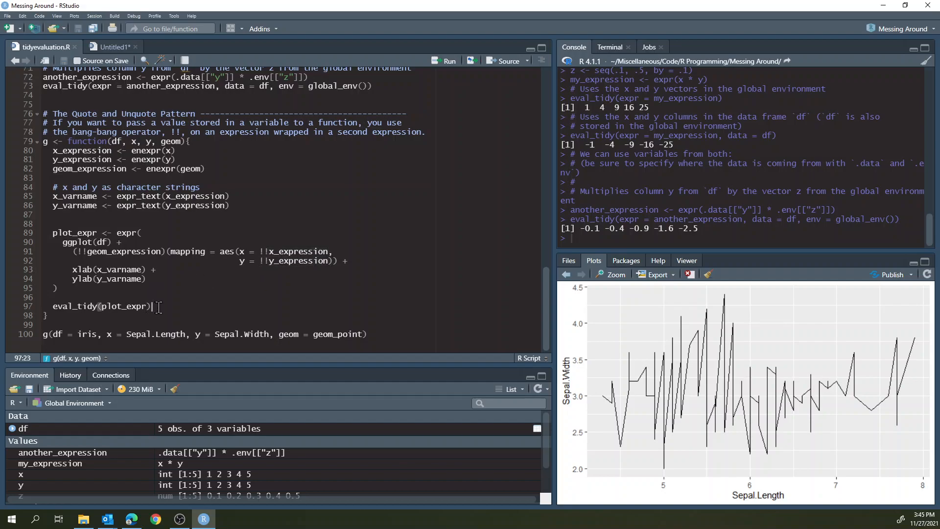
left_click(114, 47)
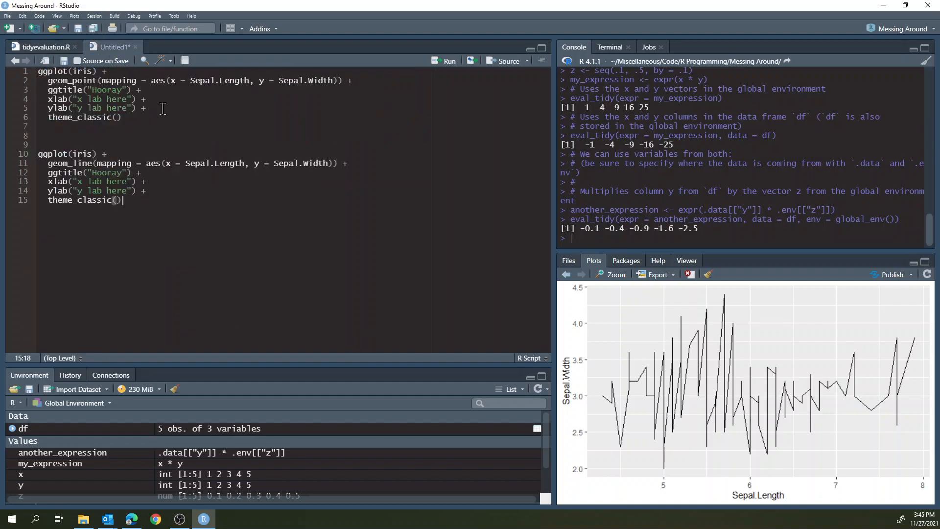
- Run the geom_line example, then run g on iris to draw the Sepal.Length vs Sepal.Width point plot
left_click(449, 61)
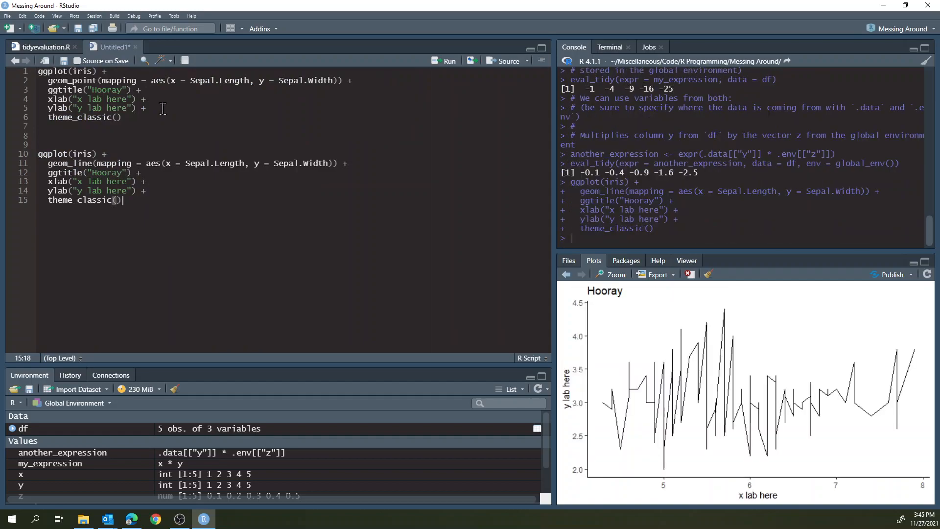
scroll("down", 3)
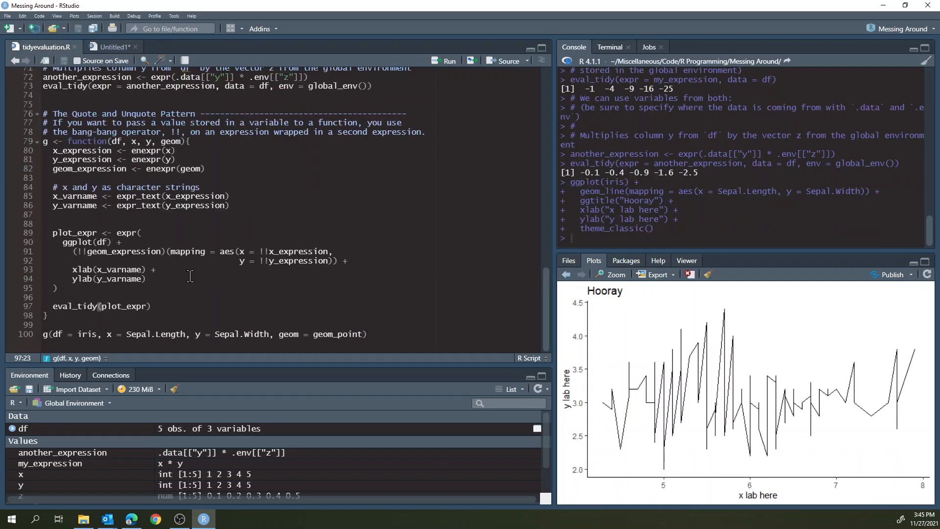
left_click(234, 334)
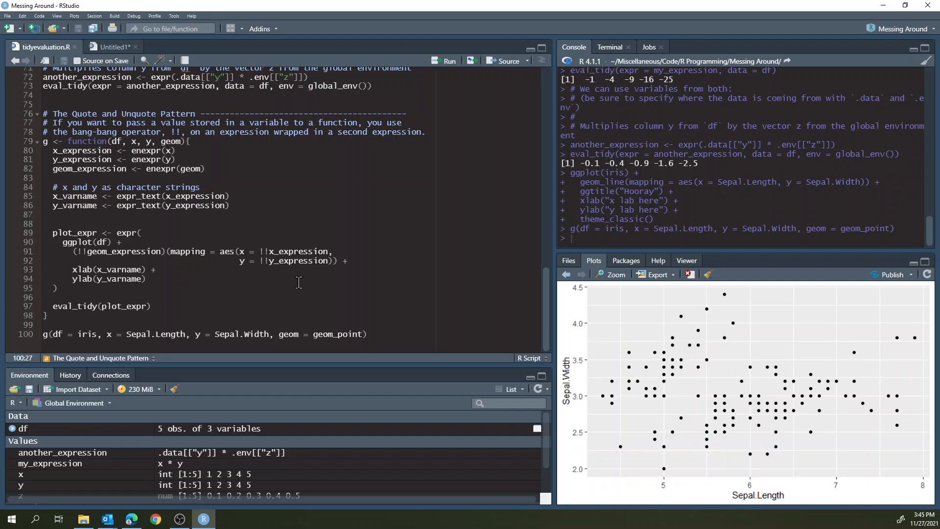
left_click(255, 306)
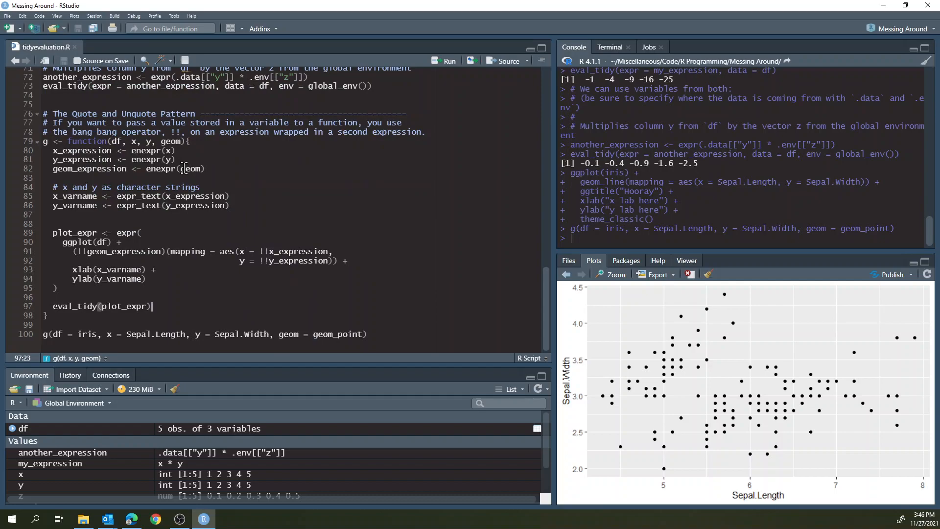
mouse_move(263, 196)
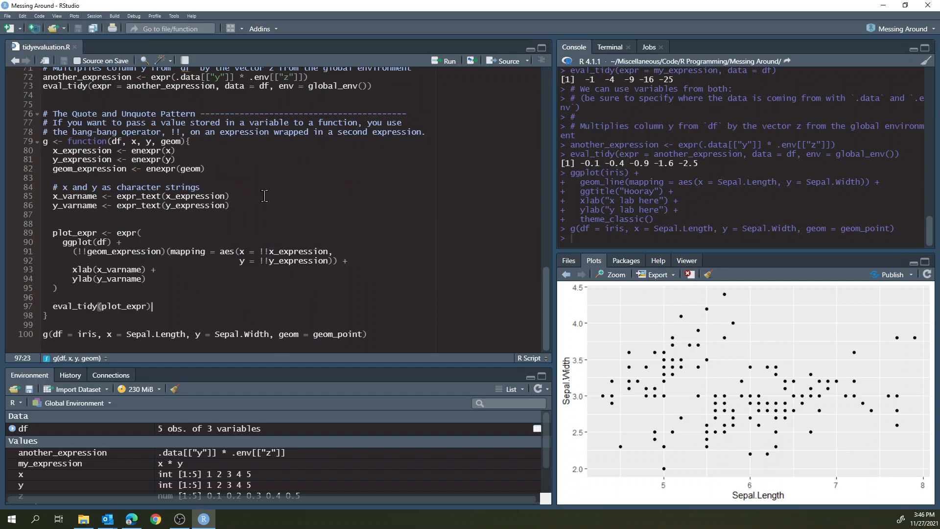
mouse_move(241, 182)
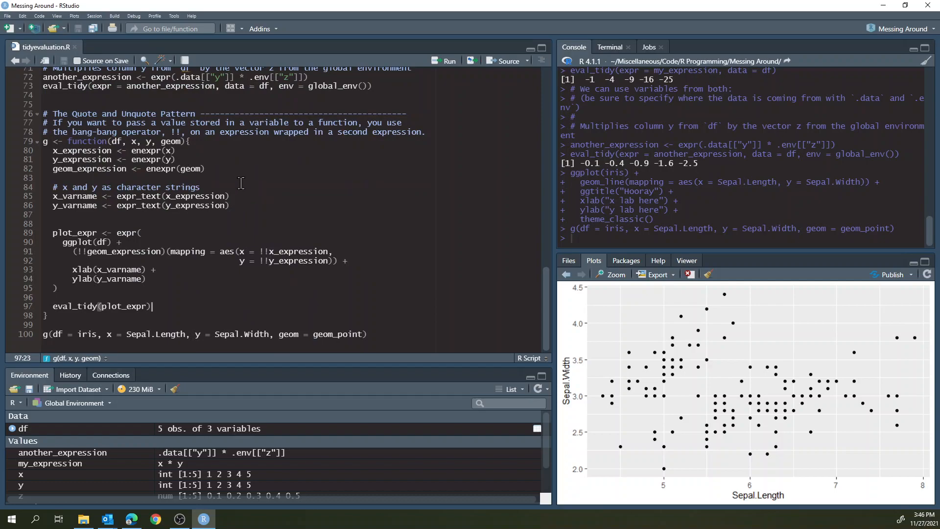
mouse_move(159, 229)
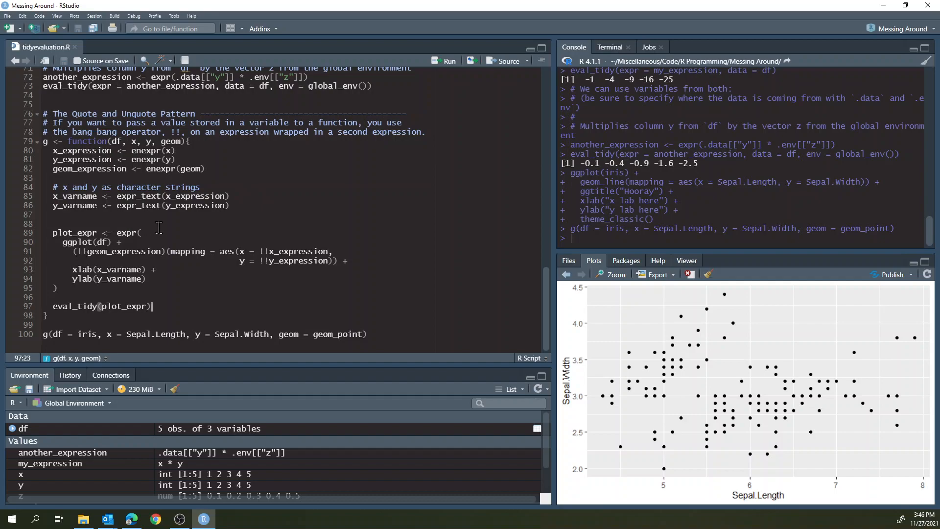
mouse_move(255, 319)
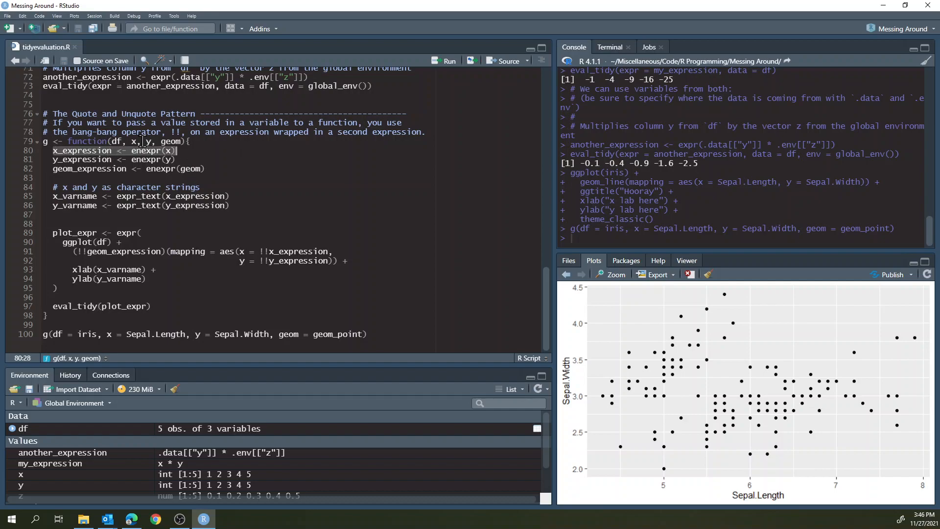
mouse_move(124, 157)
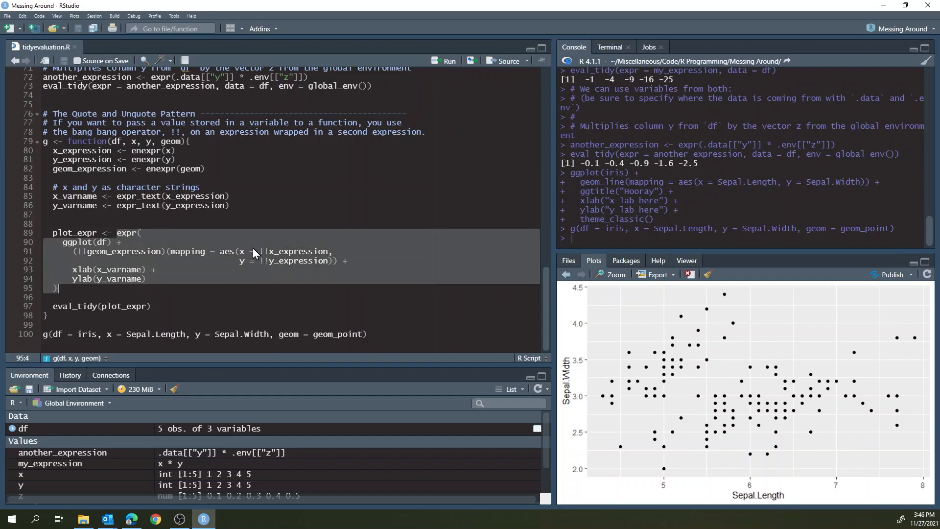
mouse_move(297, 264)
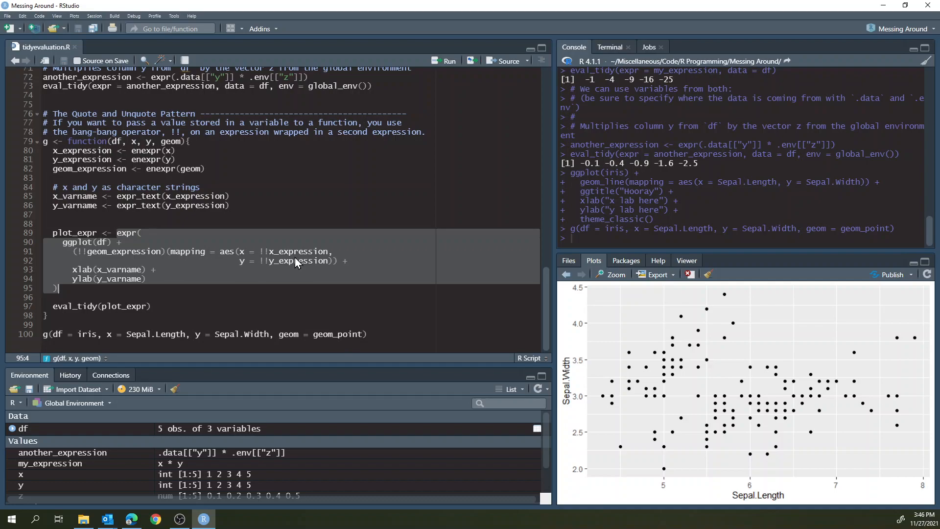
mouse_move(286, 258)
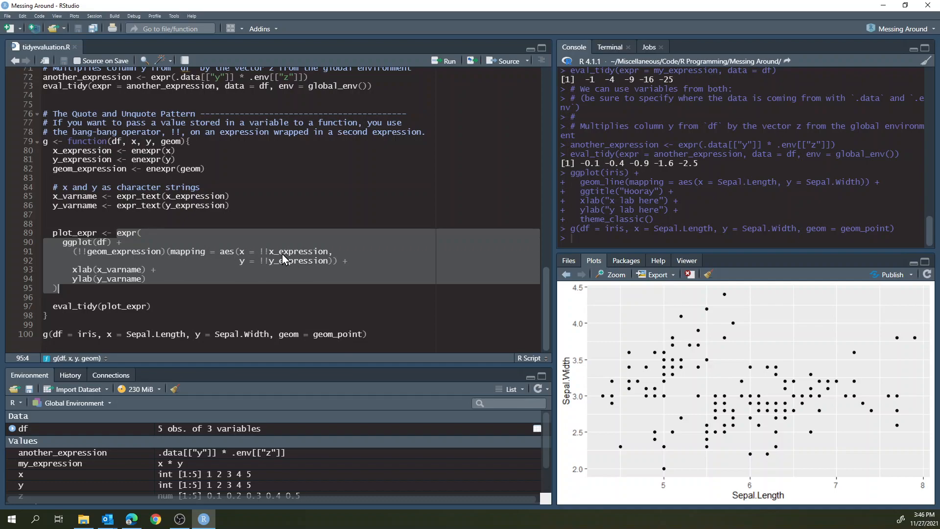
mouse_move(126, 240)
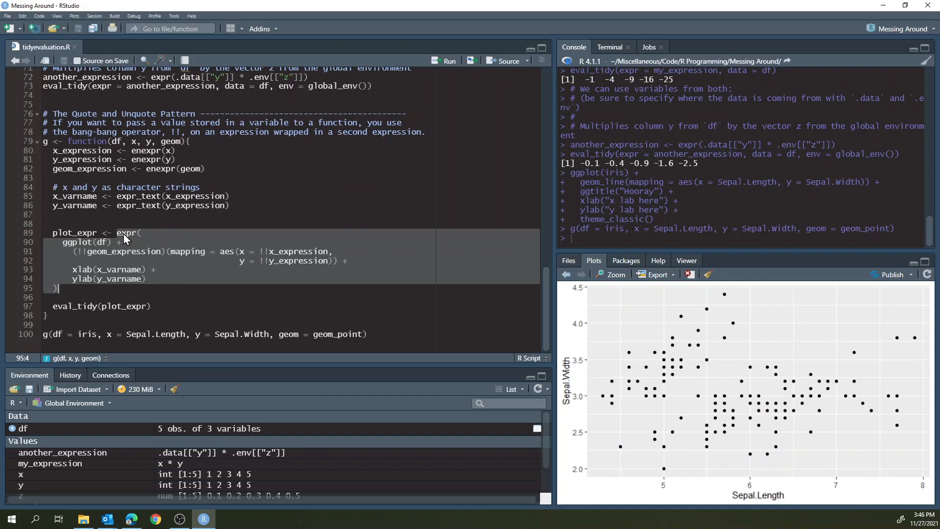
mouse_move(150, 295)
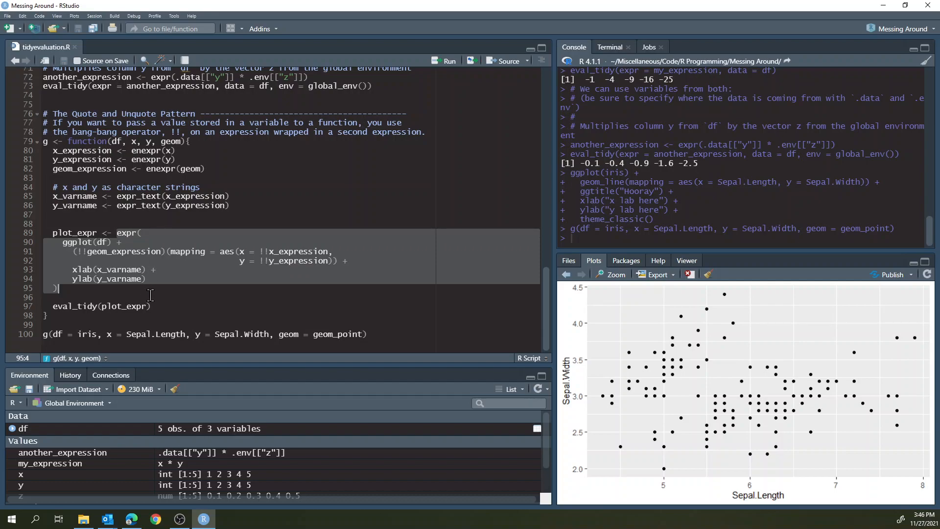
left_click(100, 306)
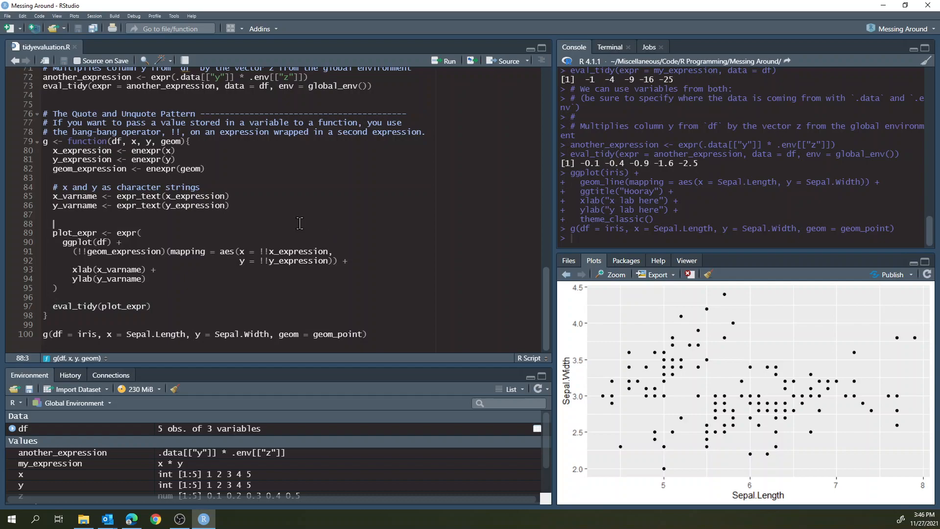
mouse_move(327, 236)
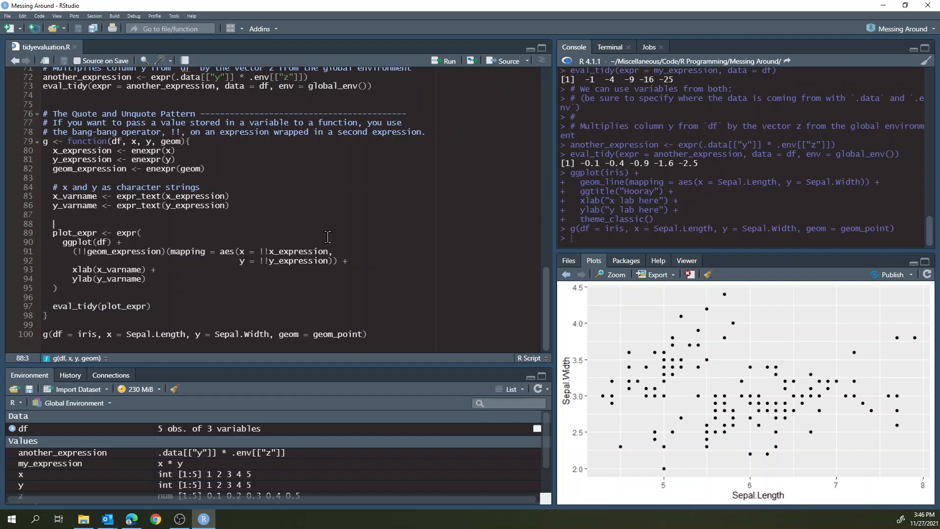
mouse_move(395, 237)
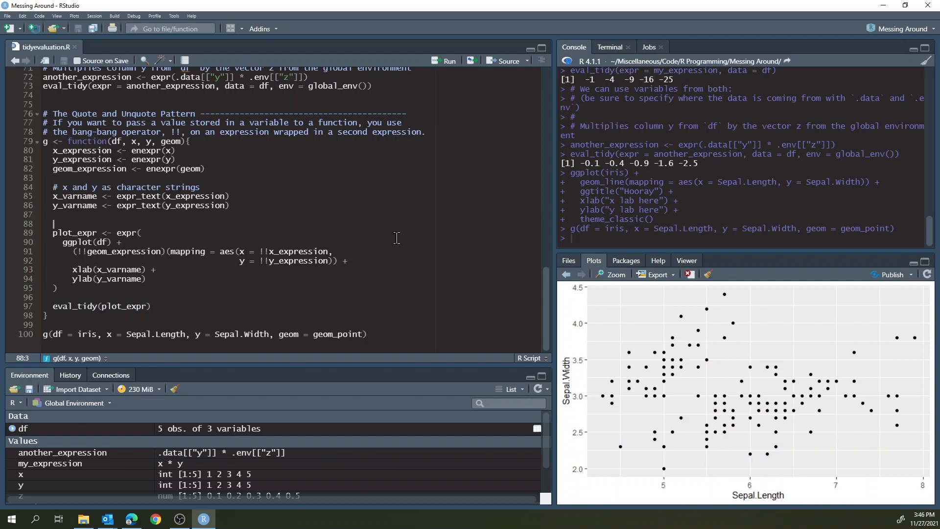
mouse_move(456, 247)
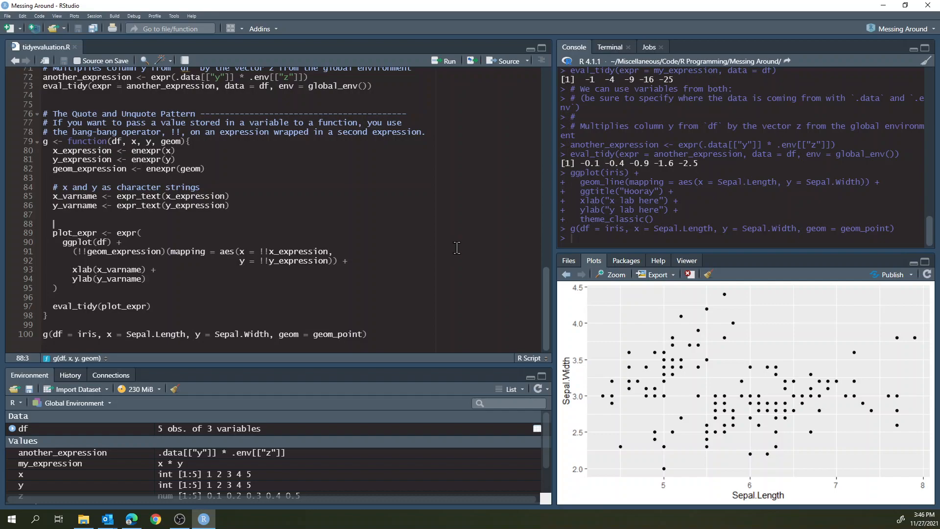
mouse_move(430, 305)
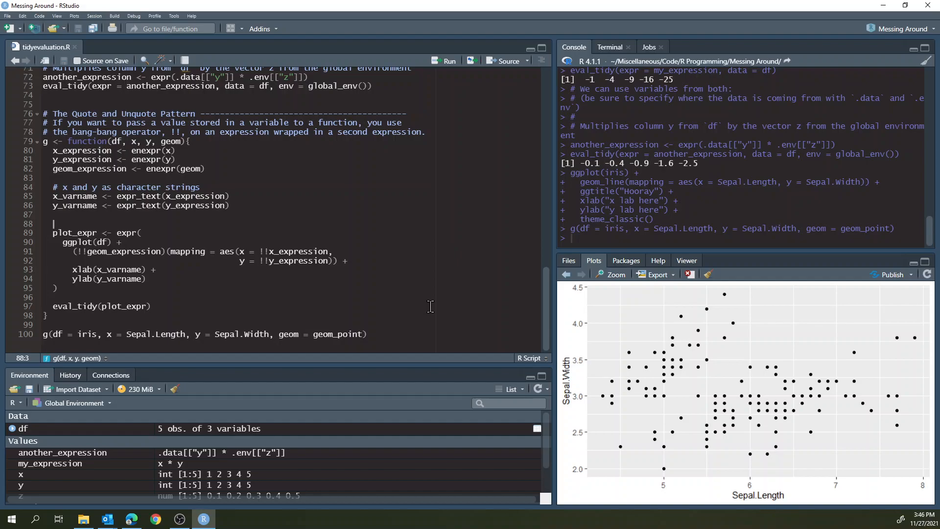
- Scroll through tidyevaluation.R and rerun the g call on line 100 to redraw the point plot
scroll("up", 3)
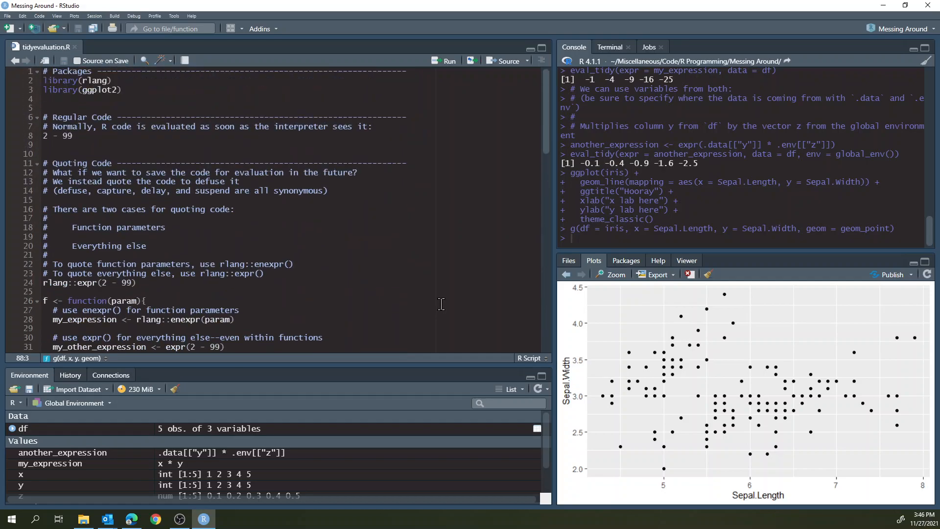
scroll("down", 3)
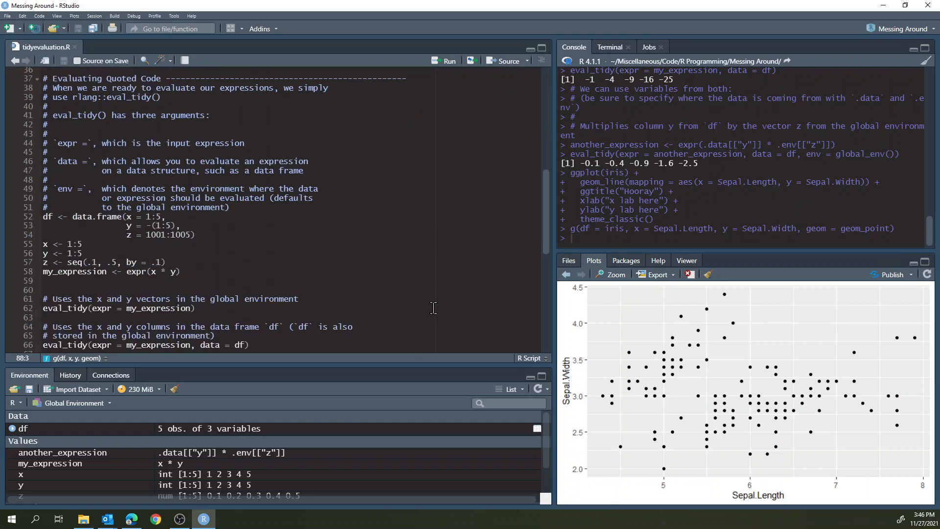
scroll("down", 3)
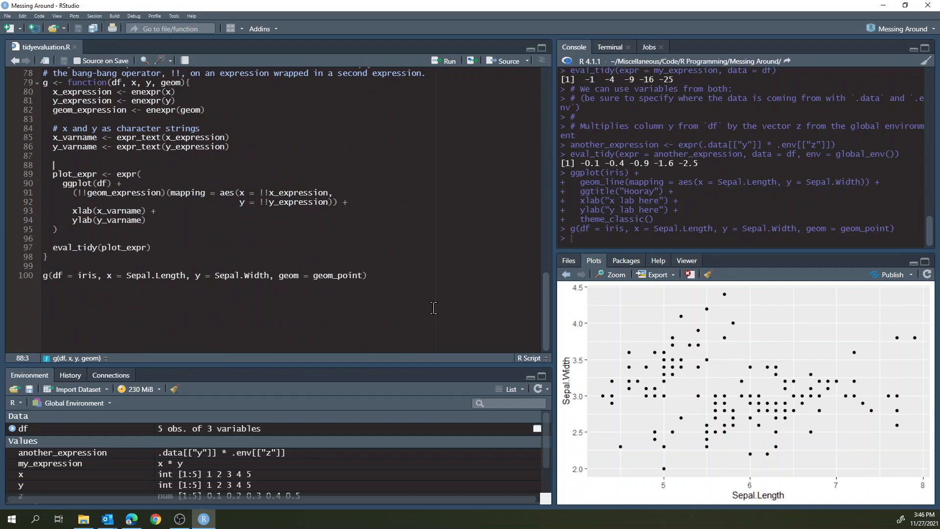
mouse_move(443, 303)
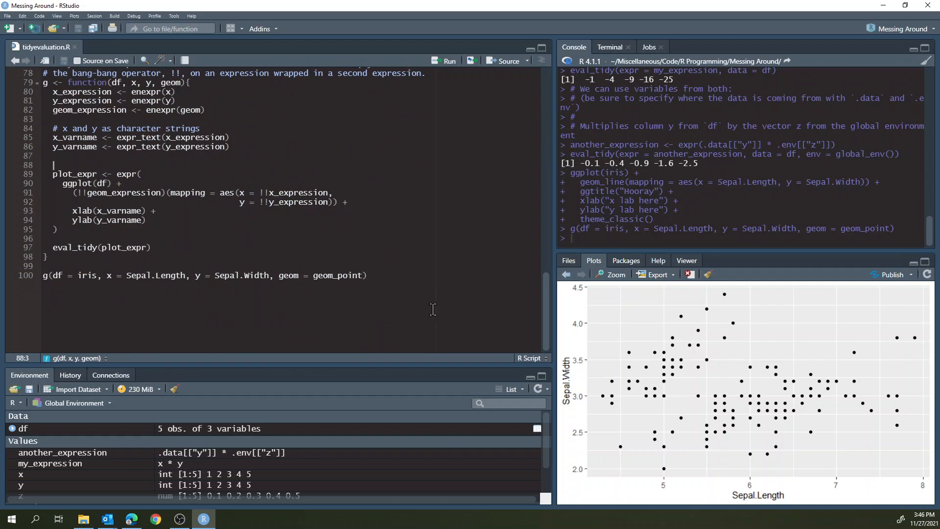
scroll("up", 3)
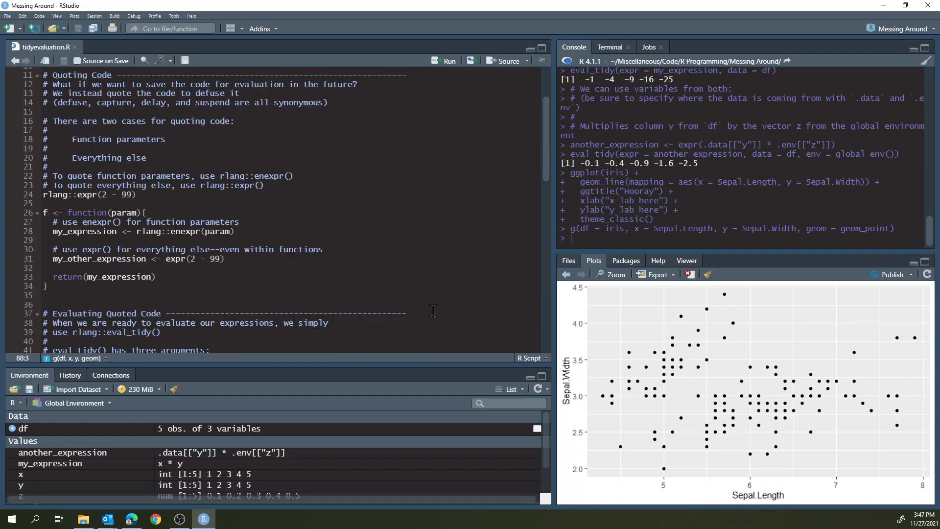
scroll("up", 3)
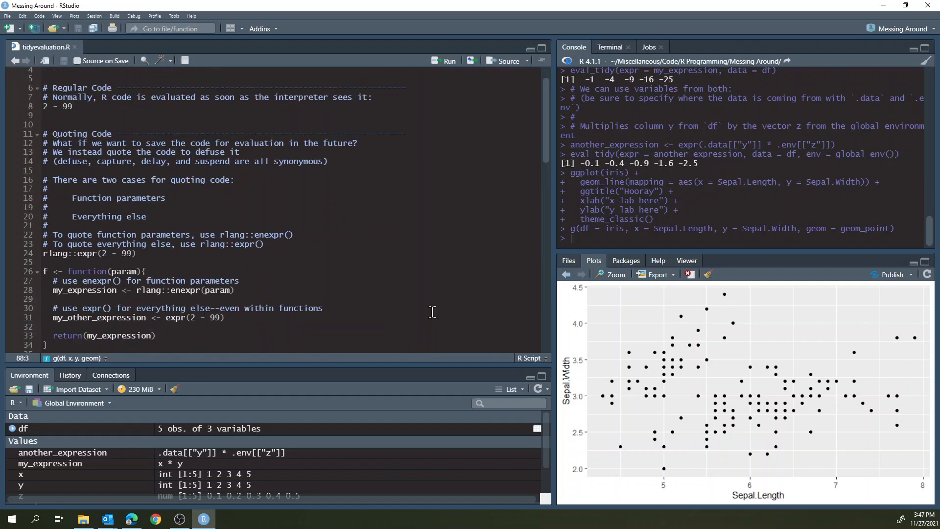
scroll("down", 3)
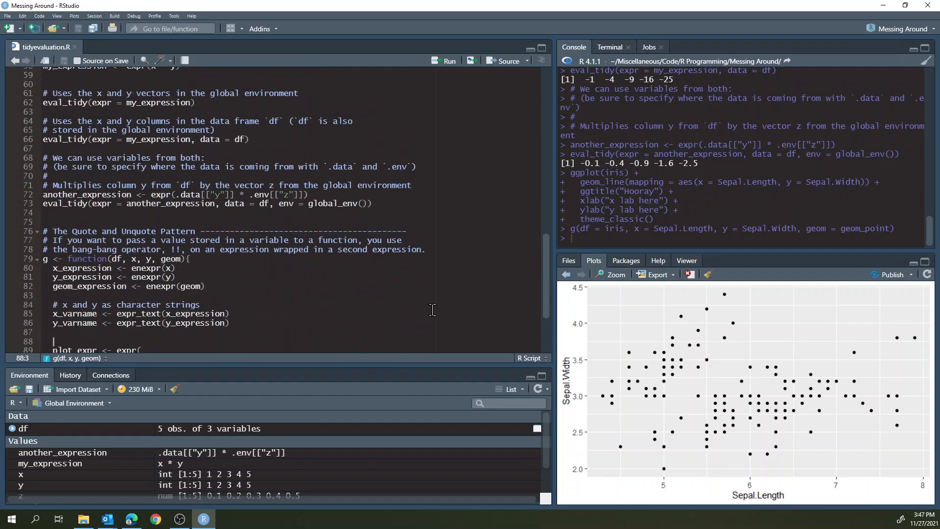
scroll("down", 3)
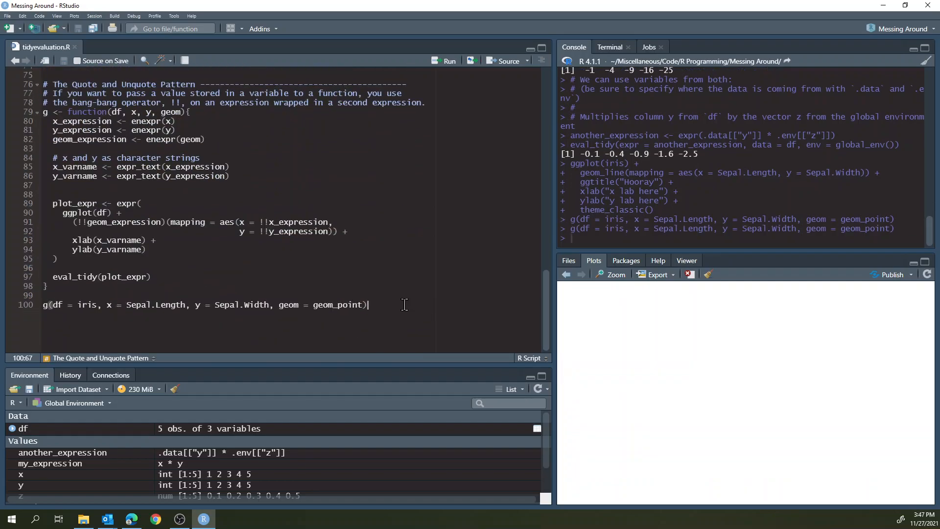
left_click(444, 61)
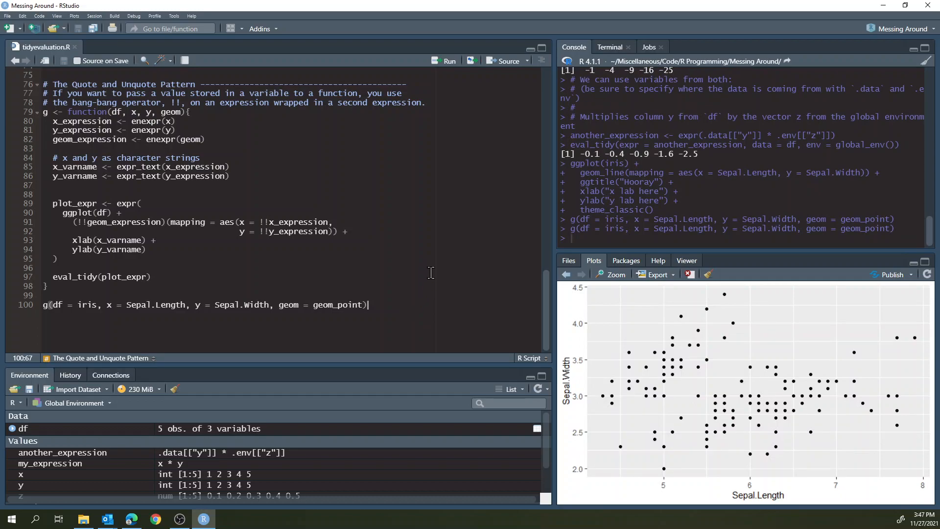
mouse_move(444, 275)
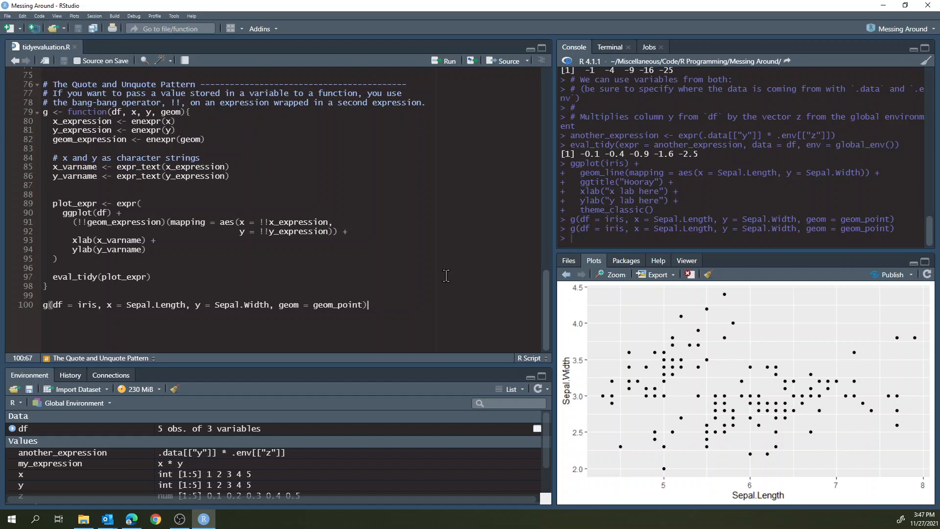
- Scroll tidyevaluation.R back to its top, showing the package loading and quoting sections
scroll("up", 3)
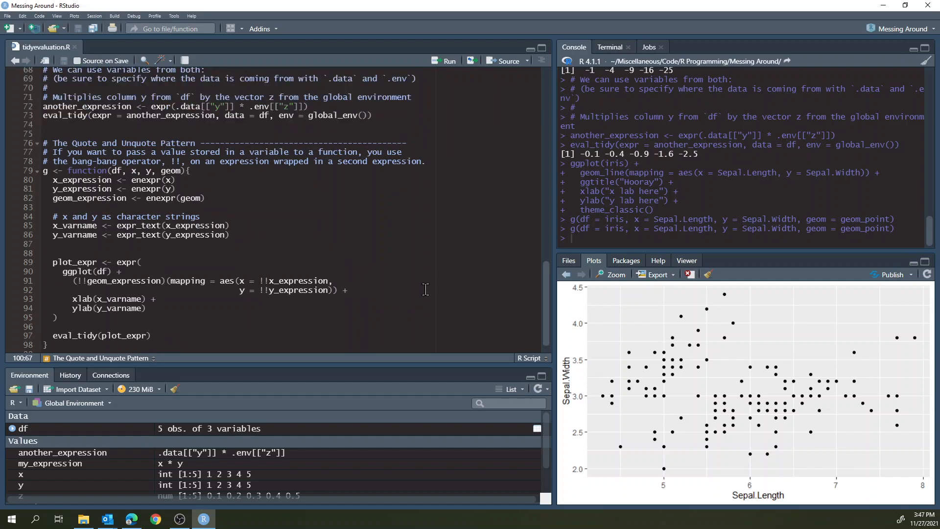
scroll("up", 3)
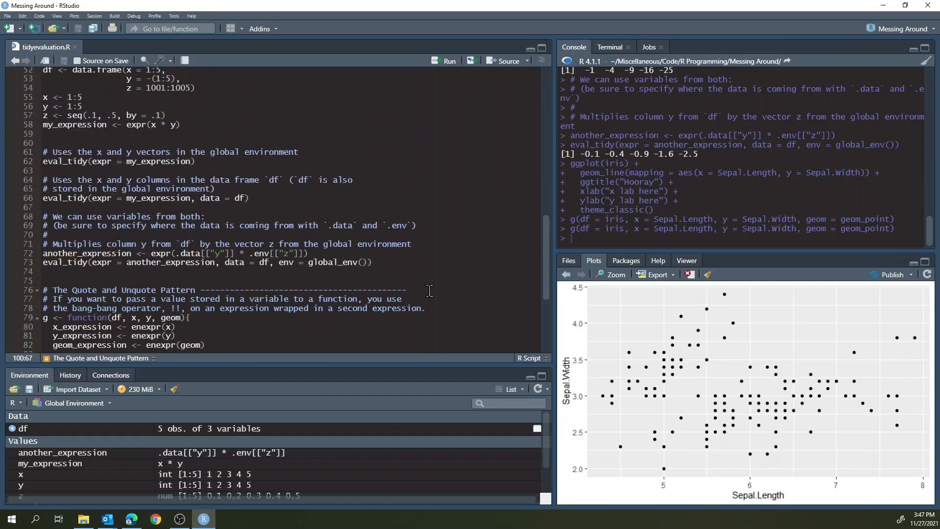
scroll("down", 3)
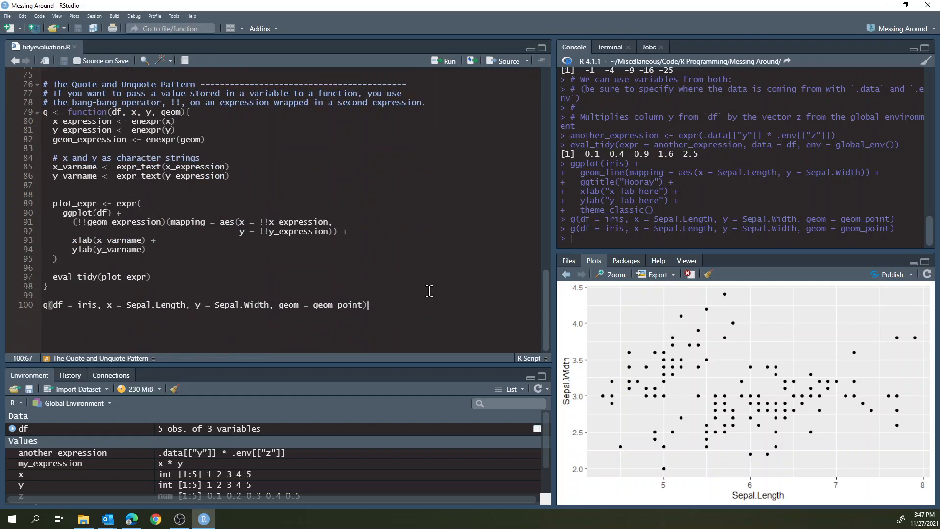
scroll("up", 3)
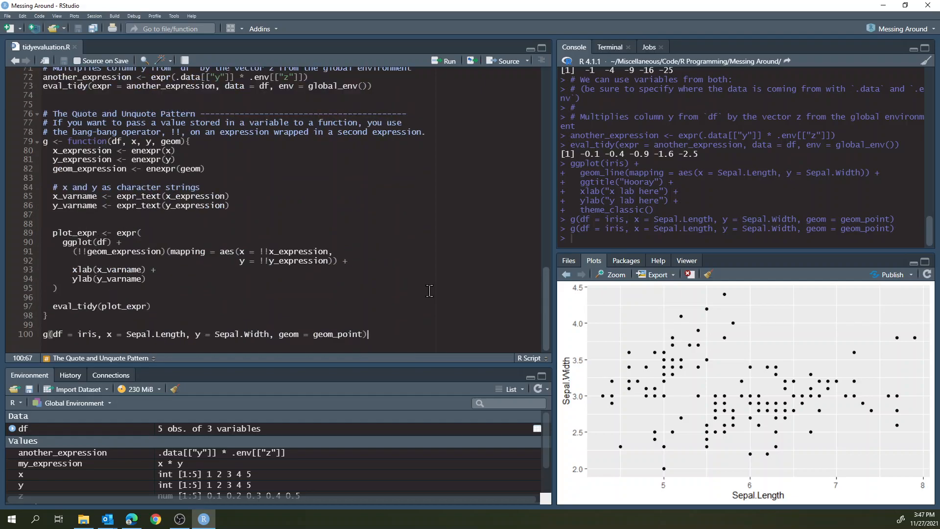
scroll("up", 3)
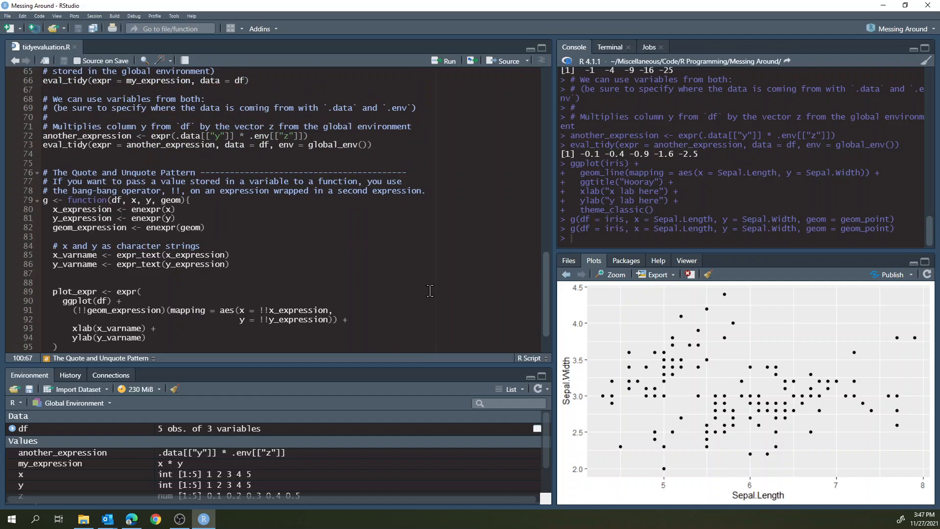
scroll("up", 3)
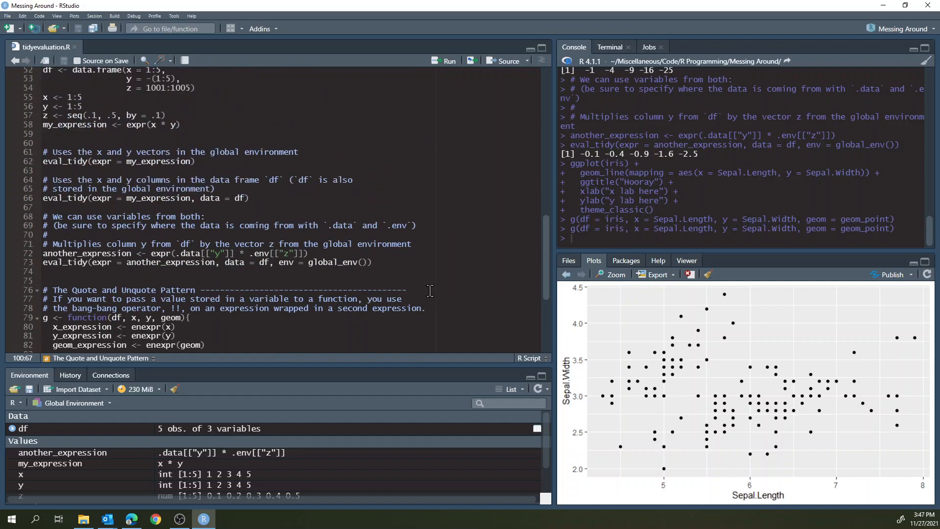
scroll("up", 3)
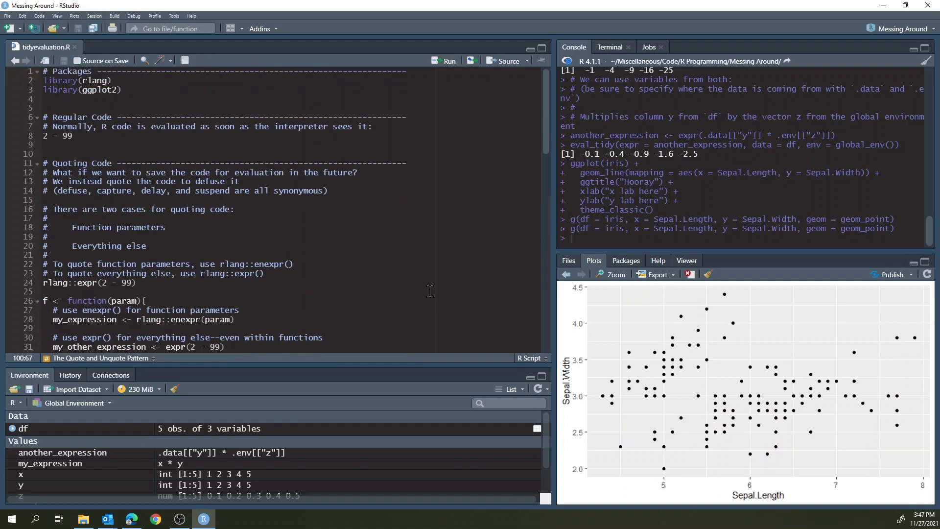